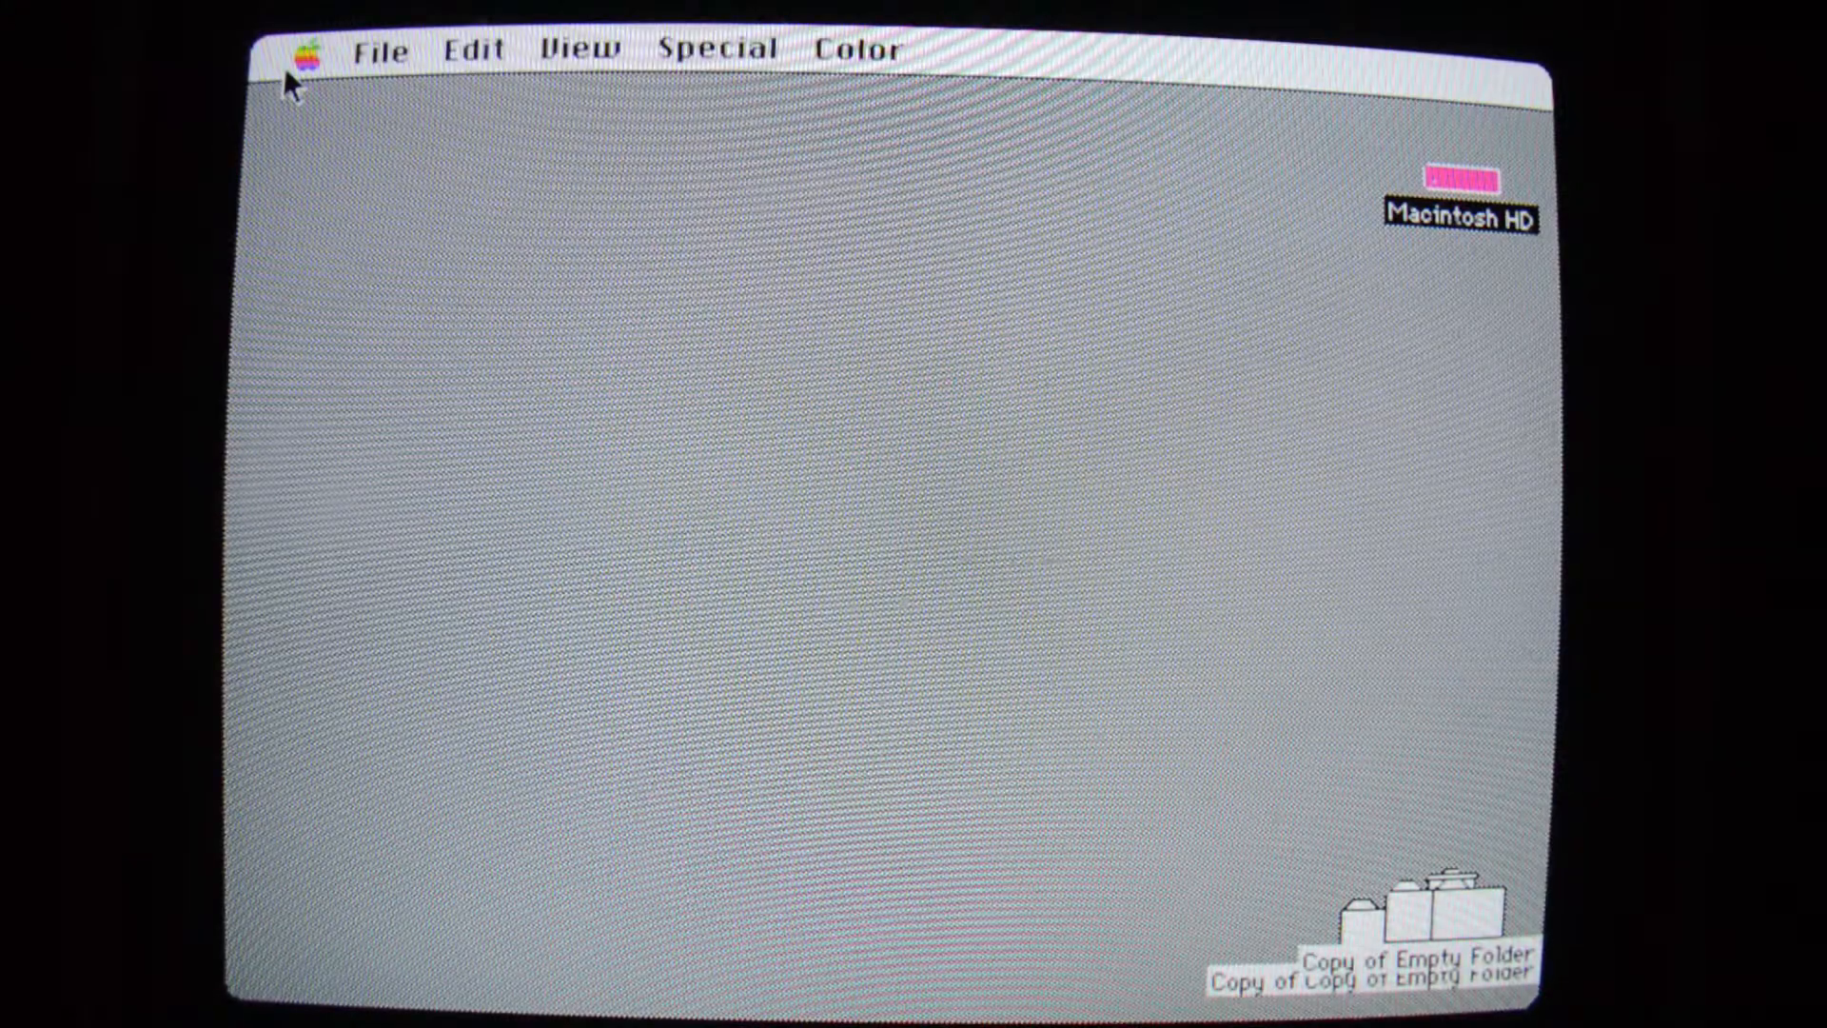
# View About the Finder showing Finder 6.1.7 and System 6.0.7 with memory usage, then close it.
pyautogui.click(307, 50)
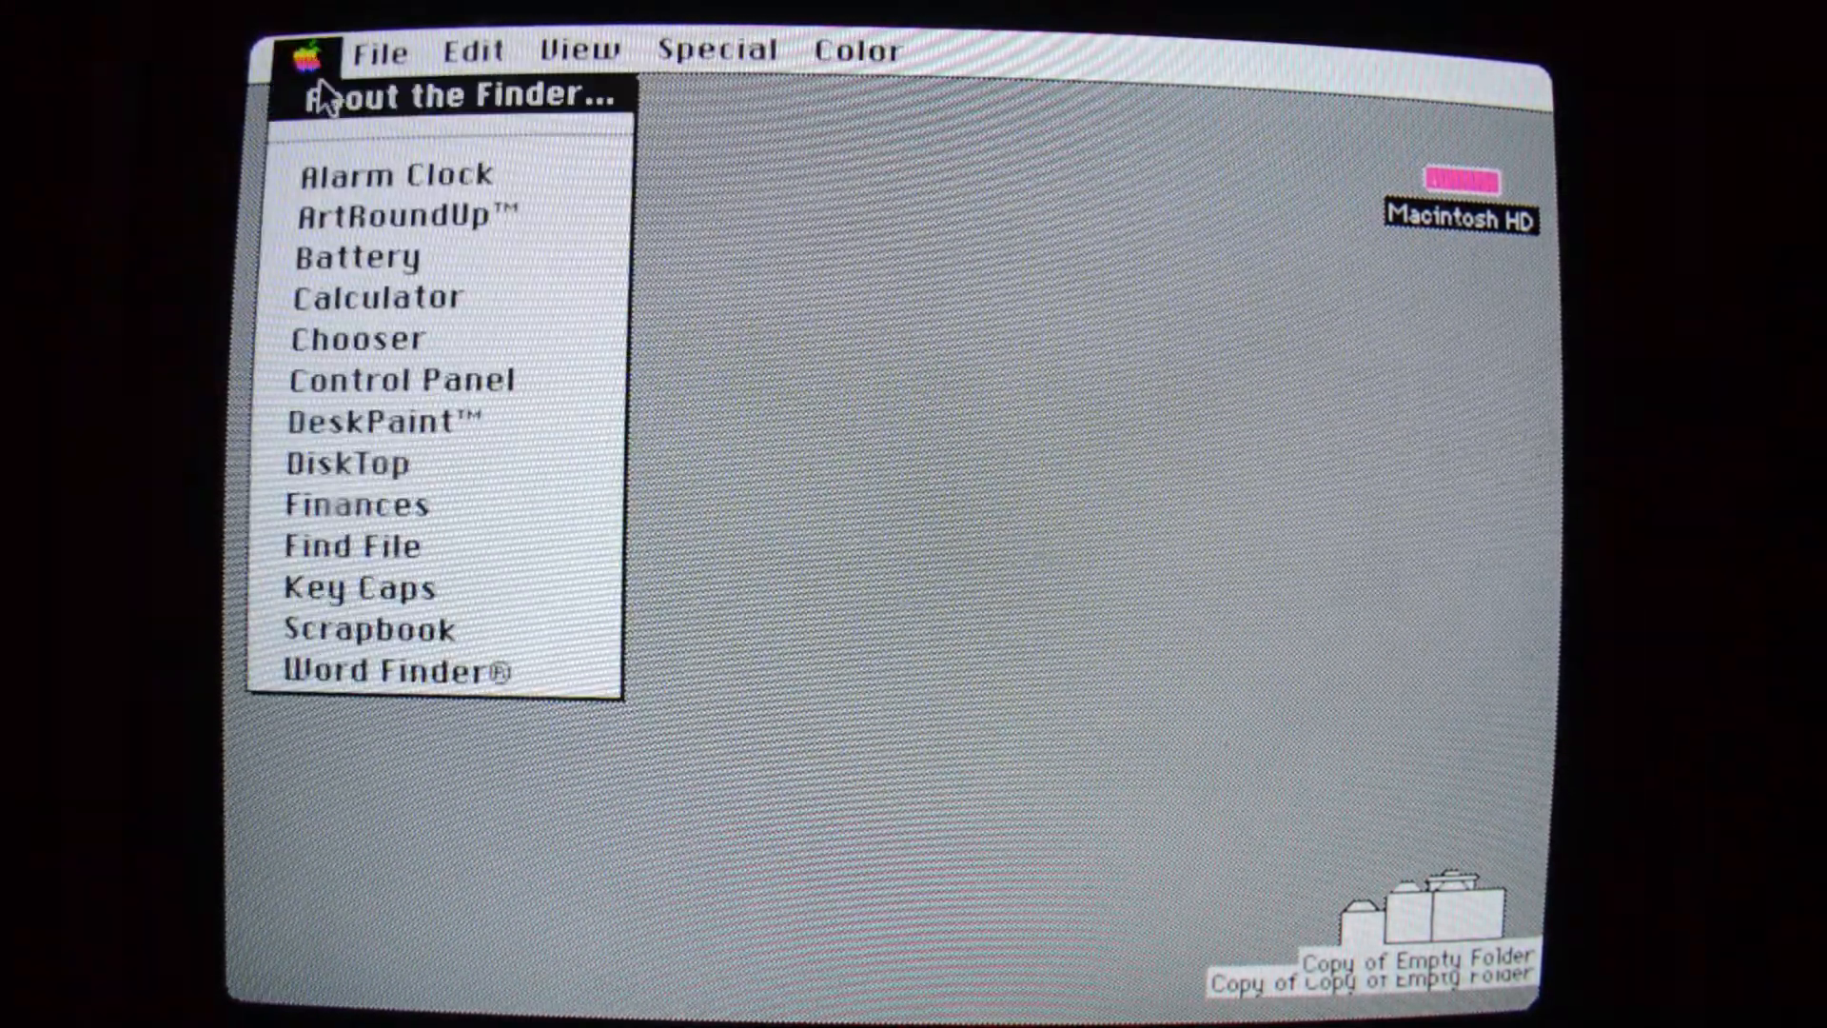
pyautogui.click(470, 95)
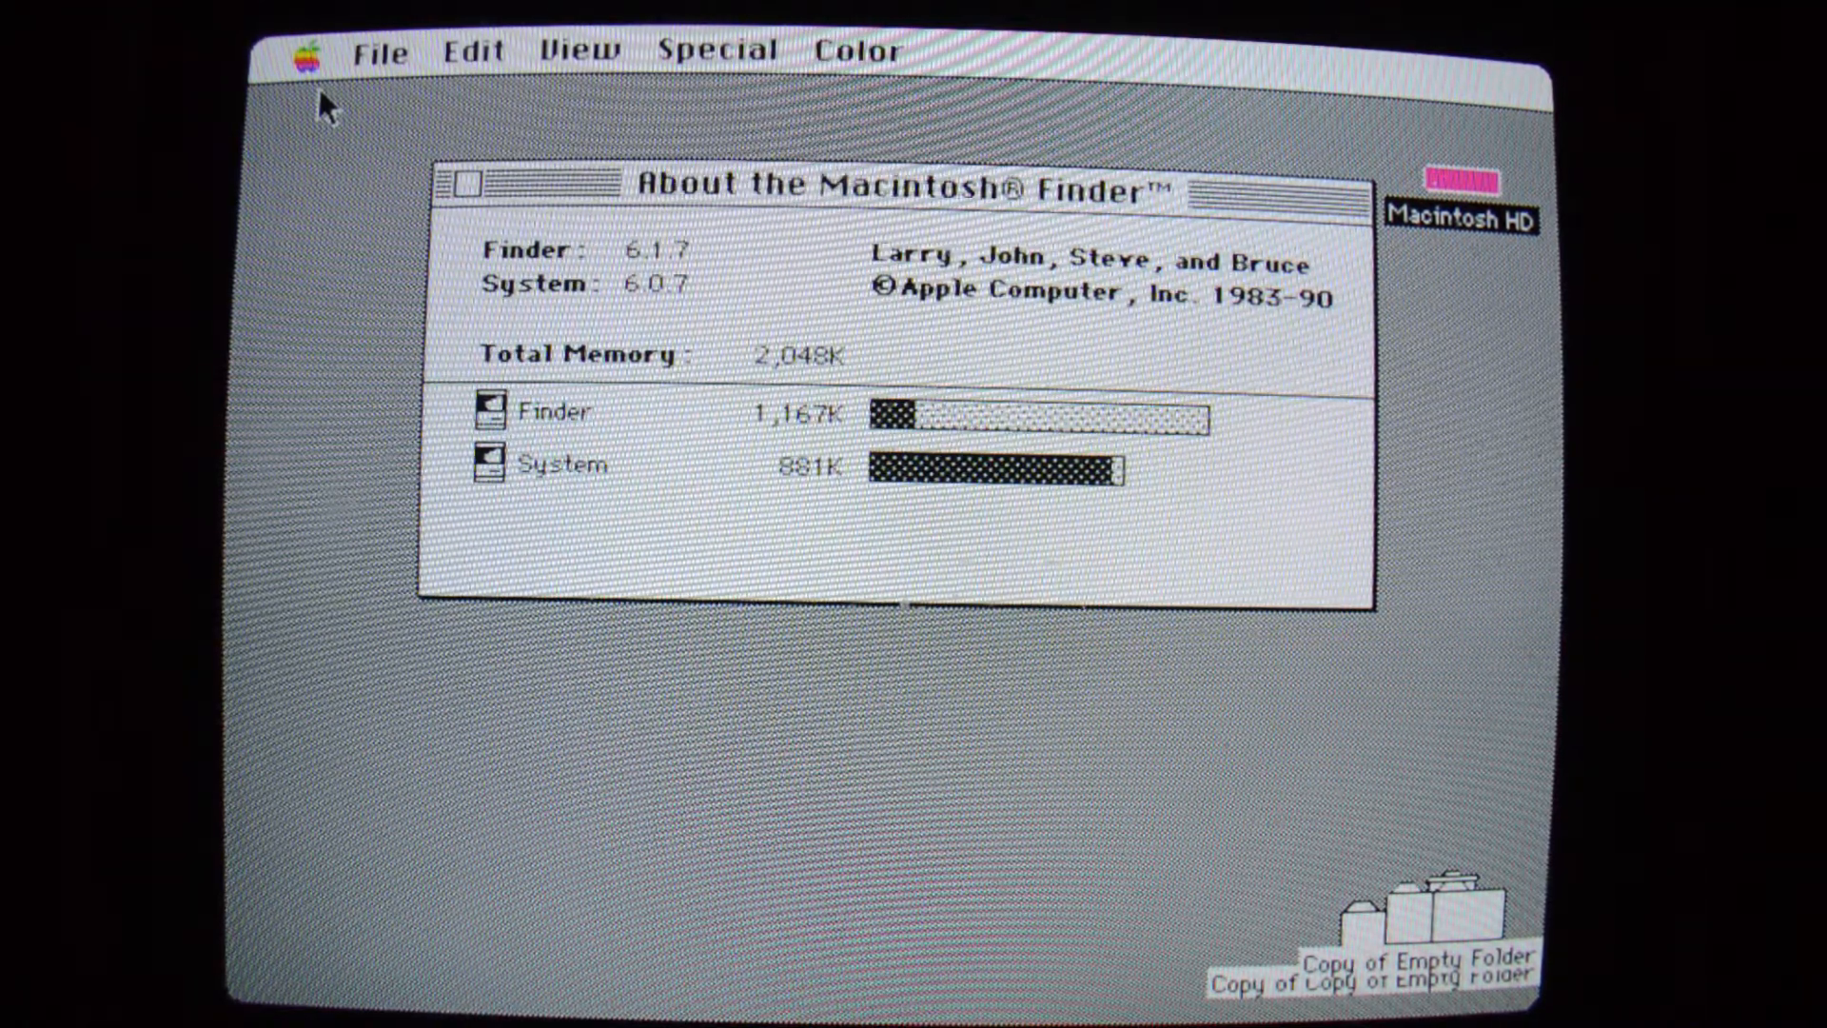
pyautogui.moveTo(472, 200)
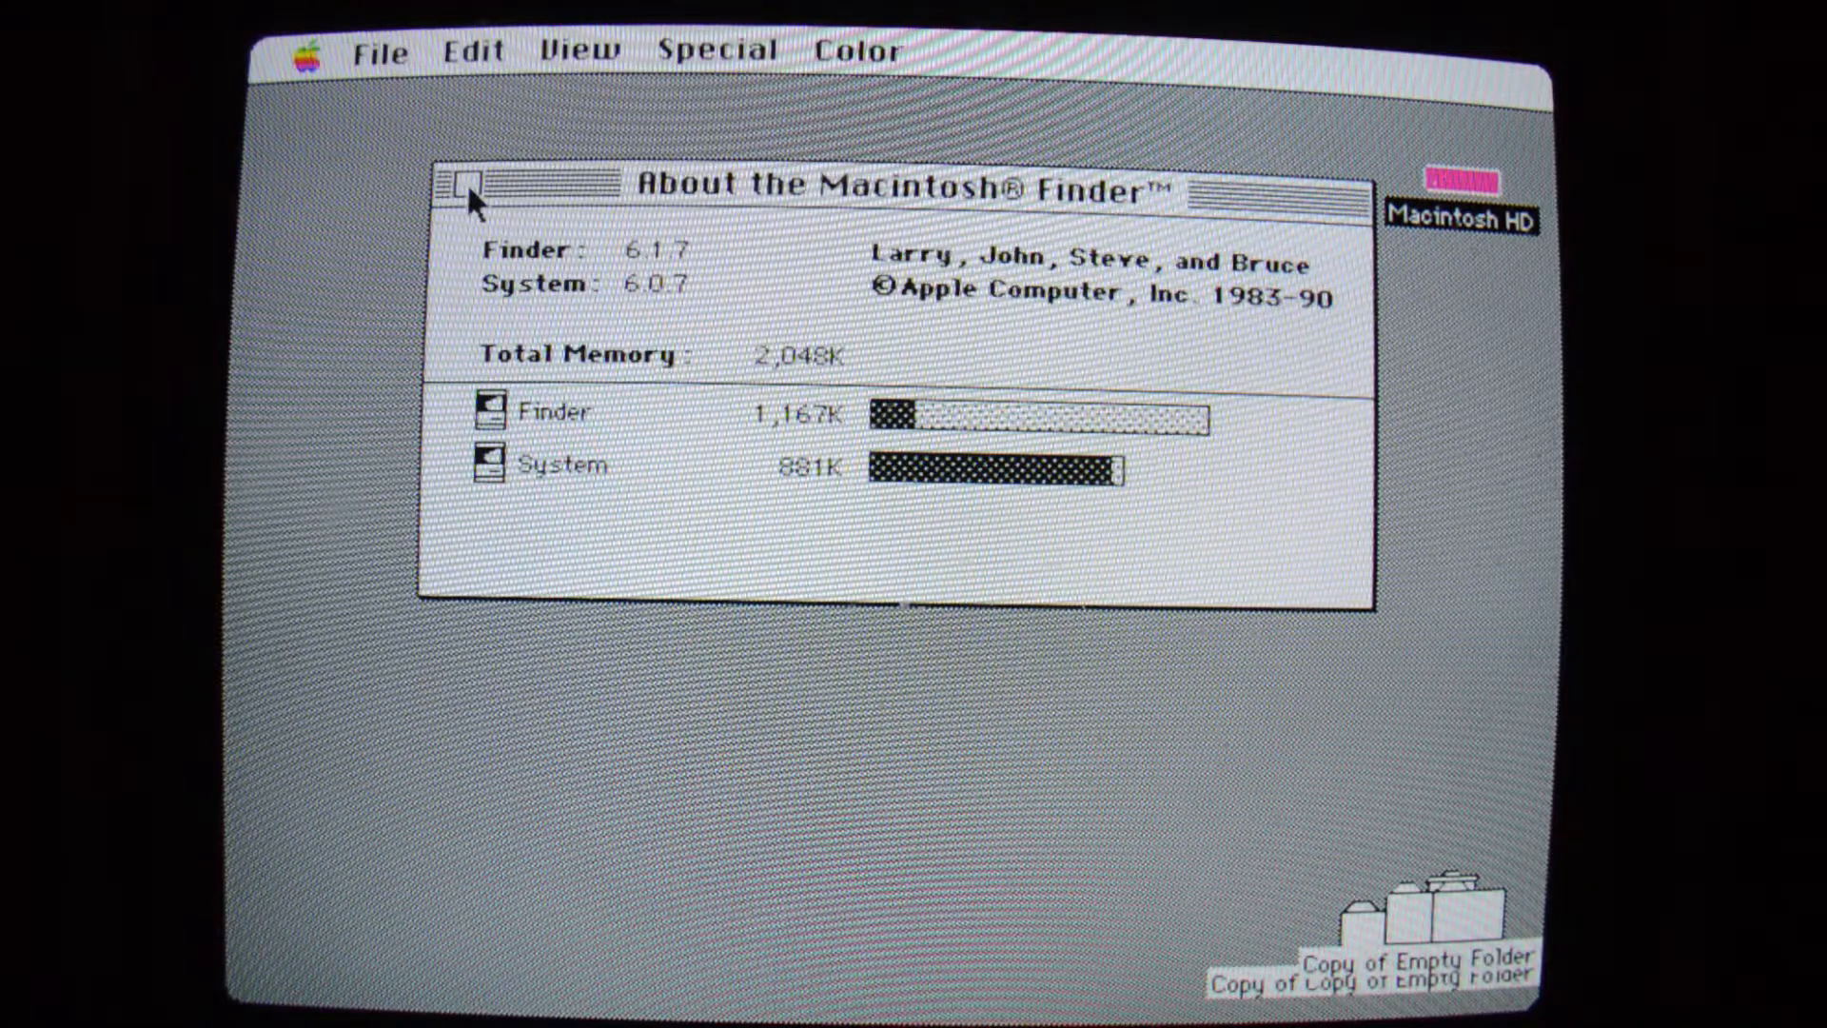
pyautogui.click(309, 51)
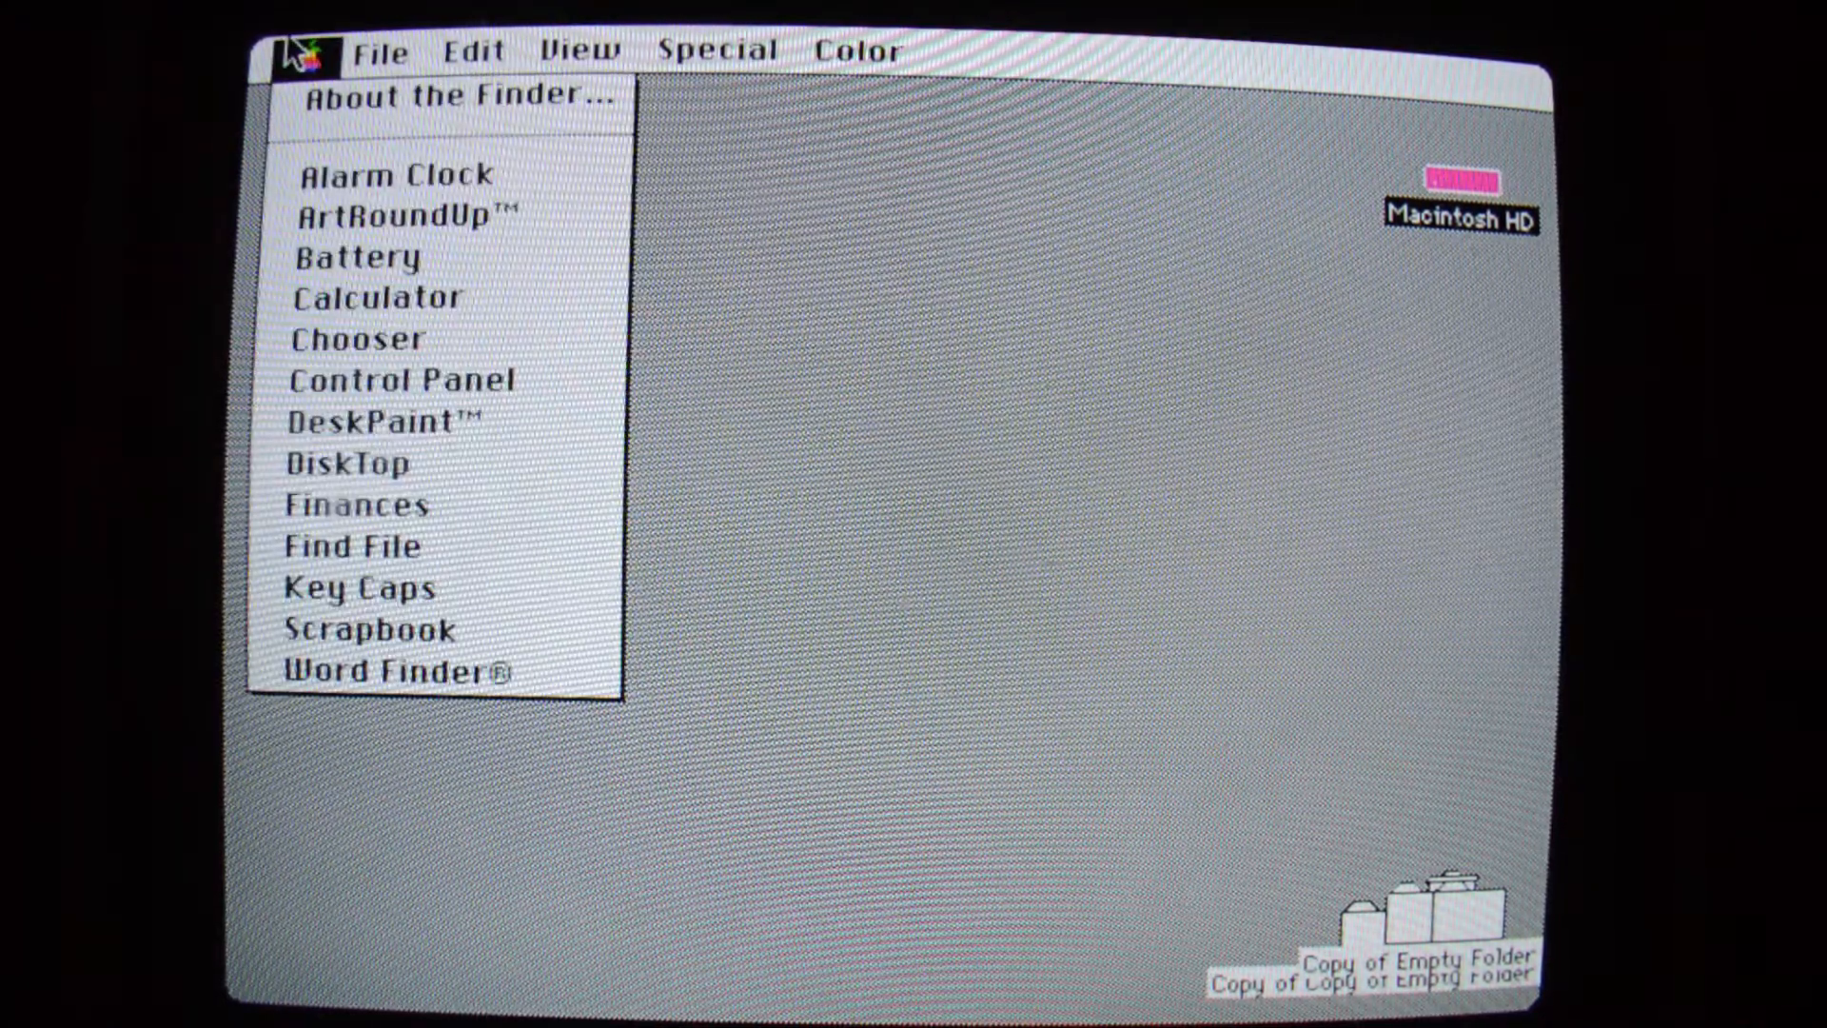
pyautogui.moveTo(424, 380)
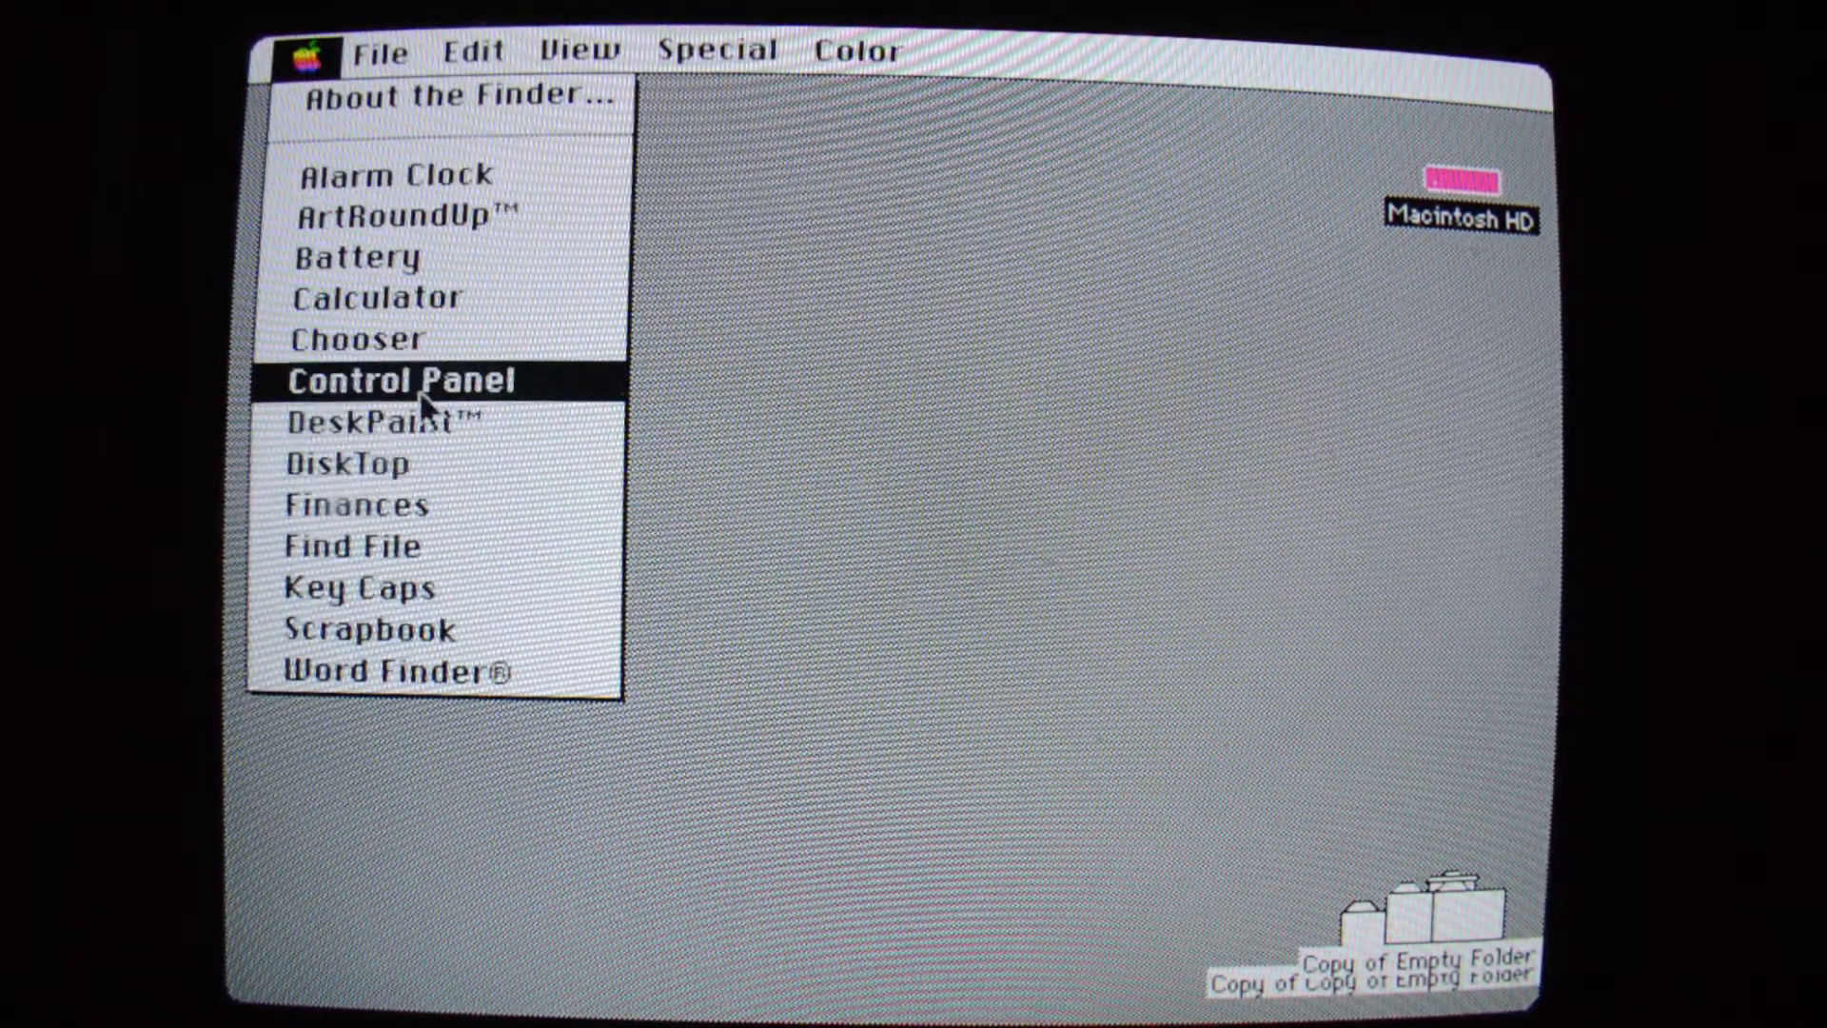
# In Control Panel's Pyro settings, inspect modules including Stars so Slinky is active, then show Sound.
pyautogui.click(411, 381)
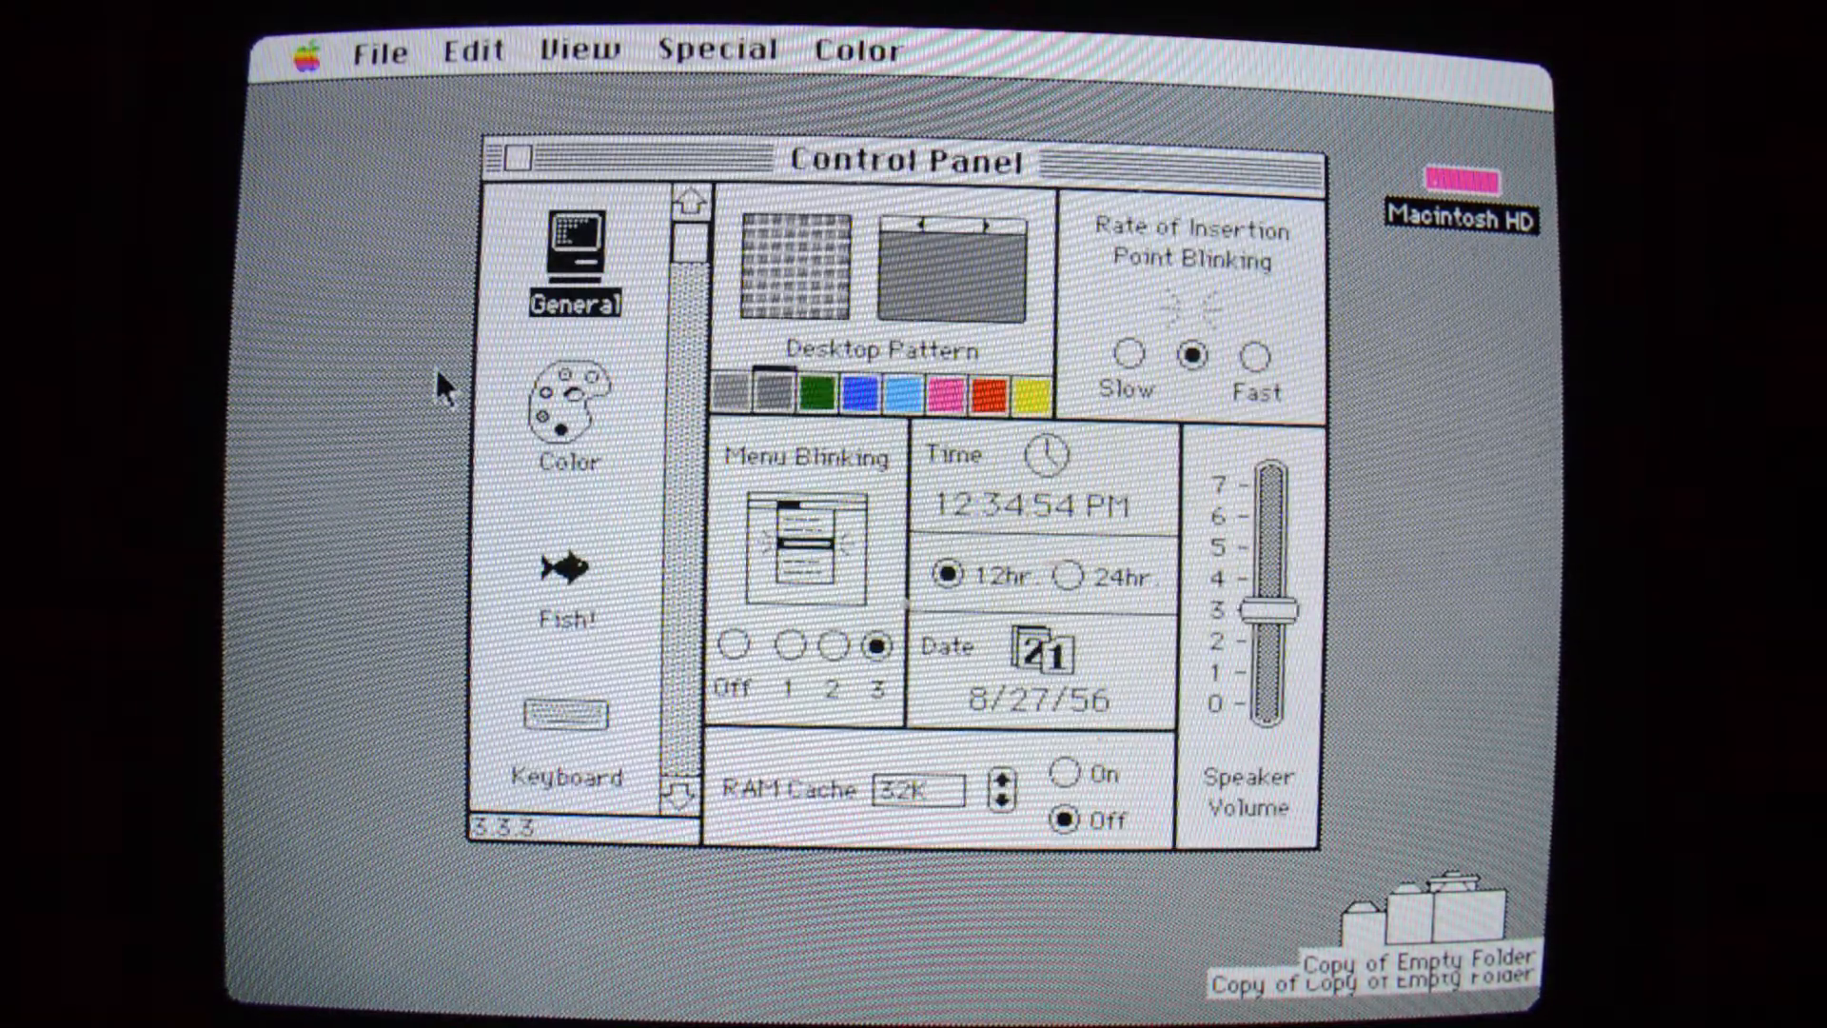
pyautogui.moveTo(653, 652)
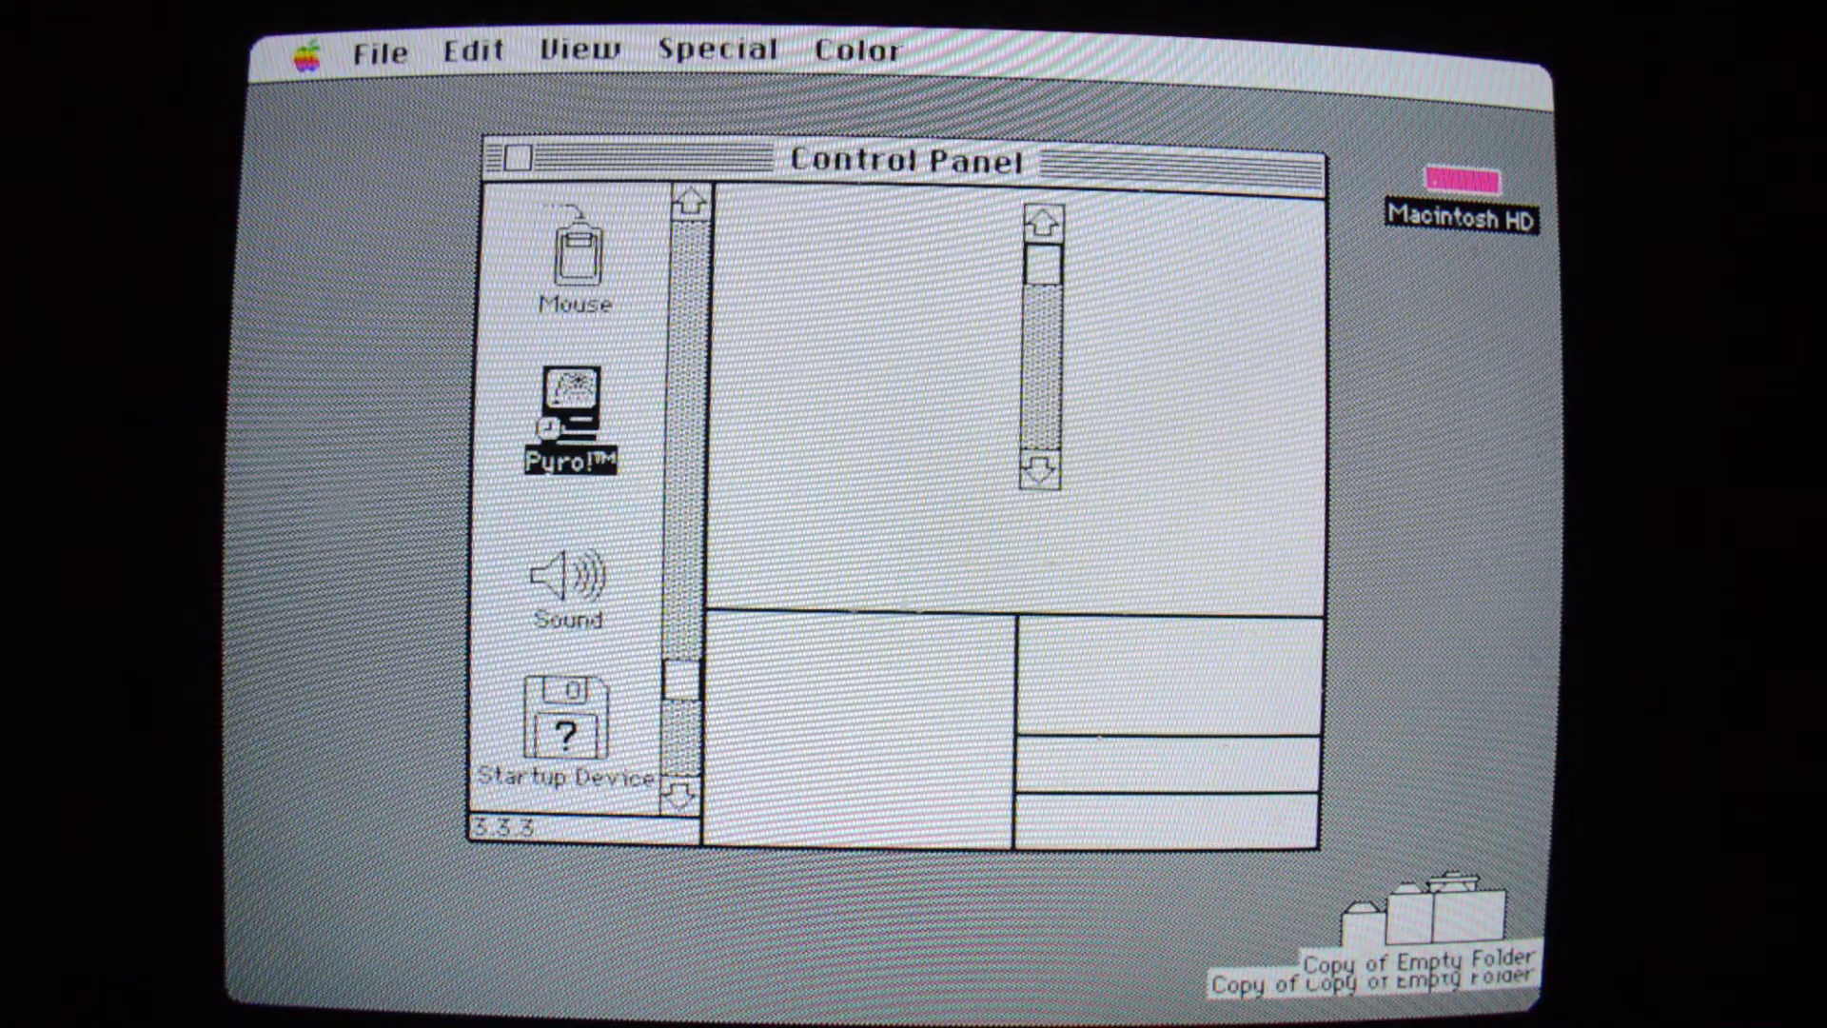
pyautogui.click(569, 412)
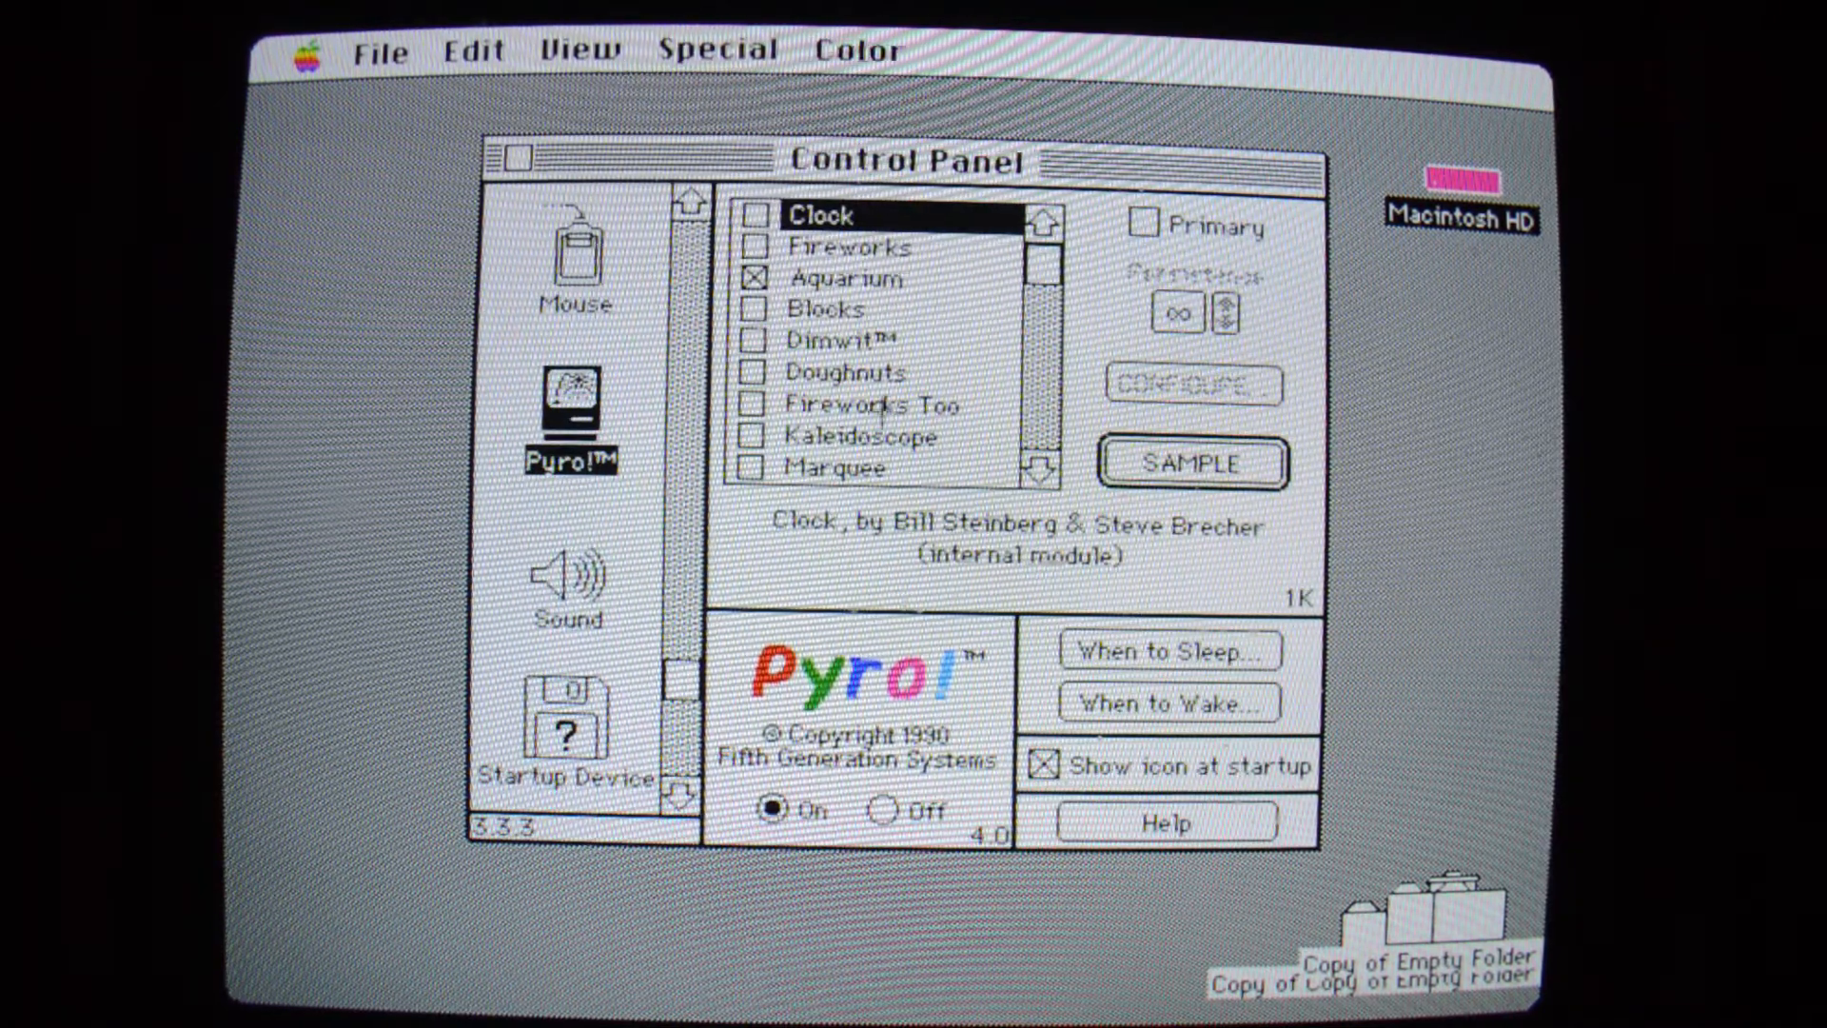
pyautogui.click(852, 245)
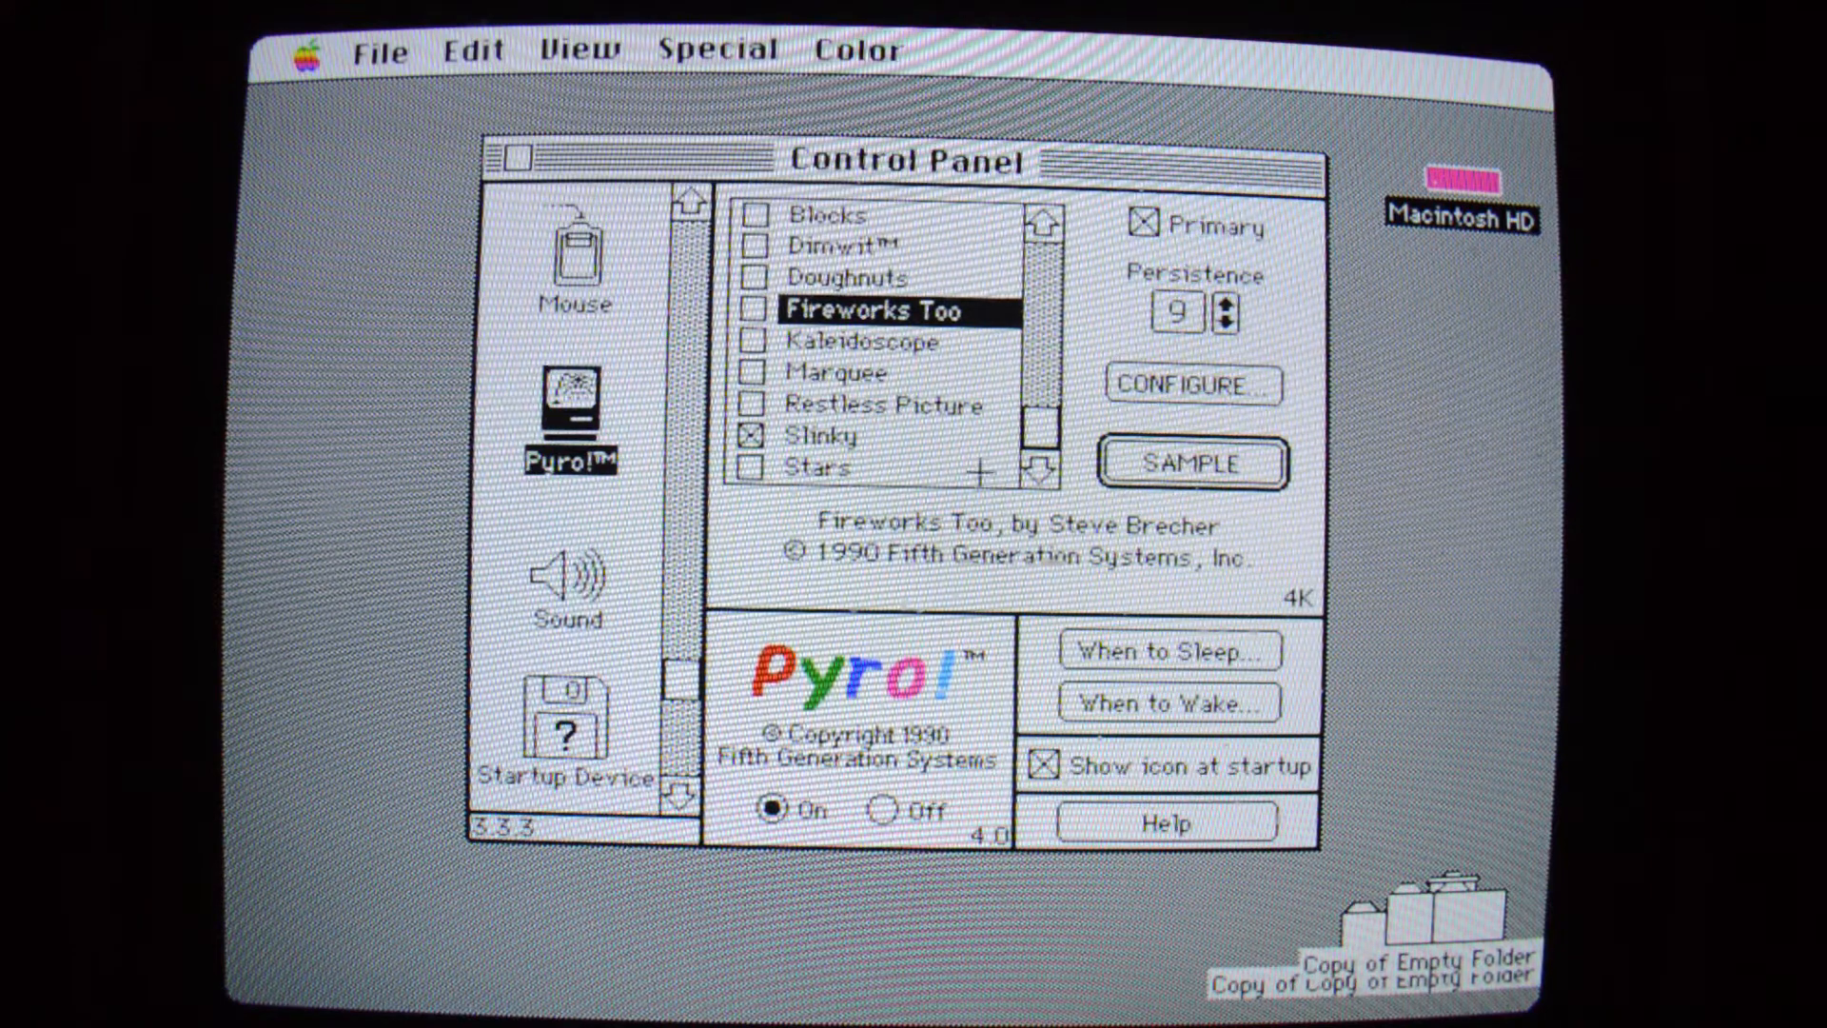
pyautogui.click(818, 466)
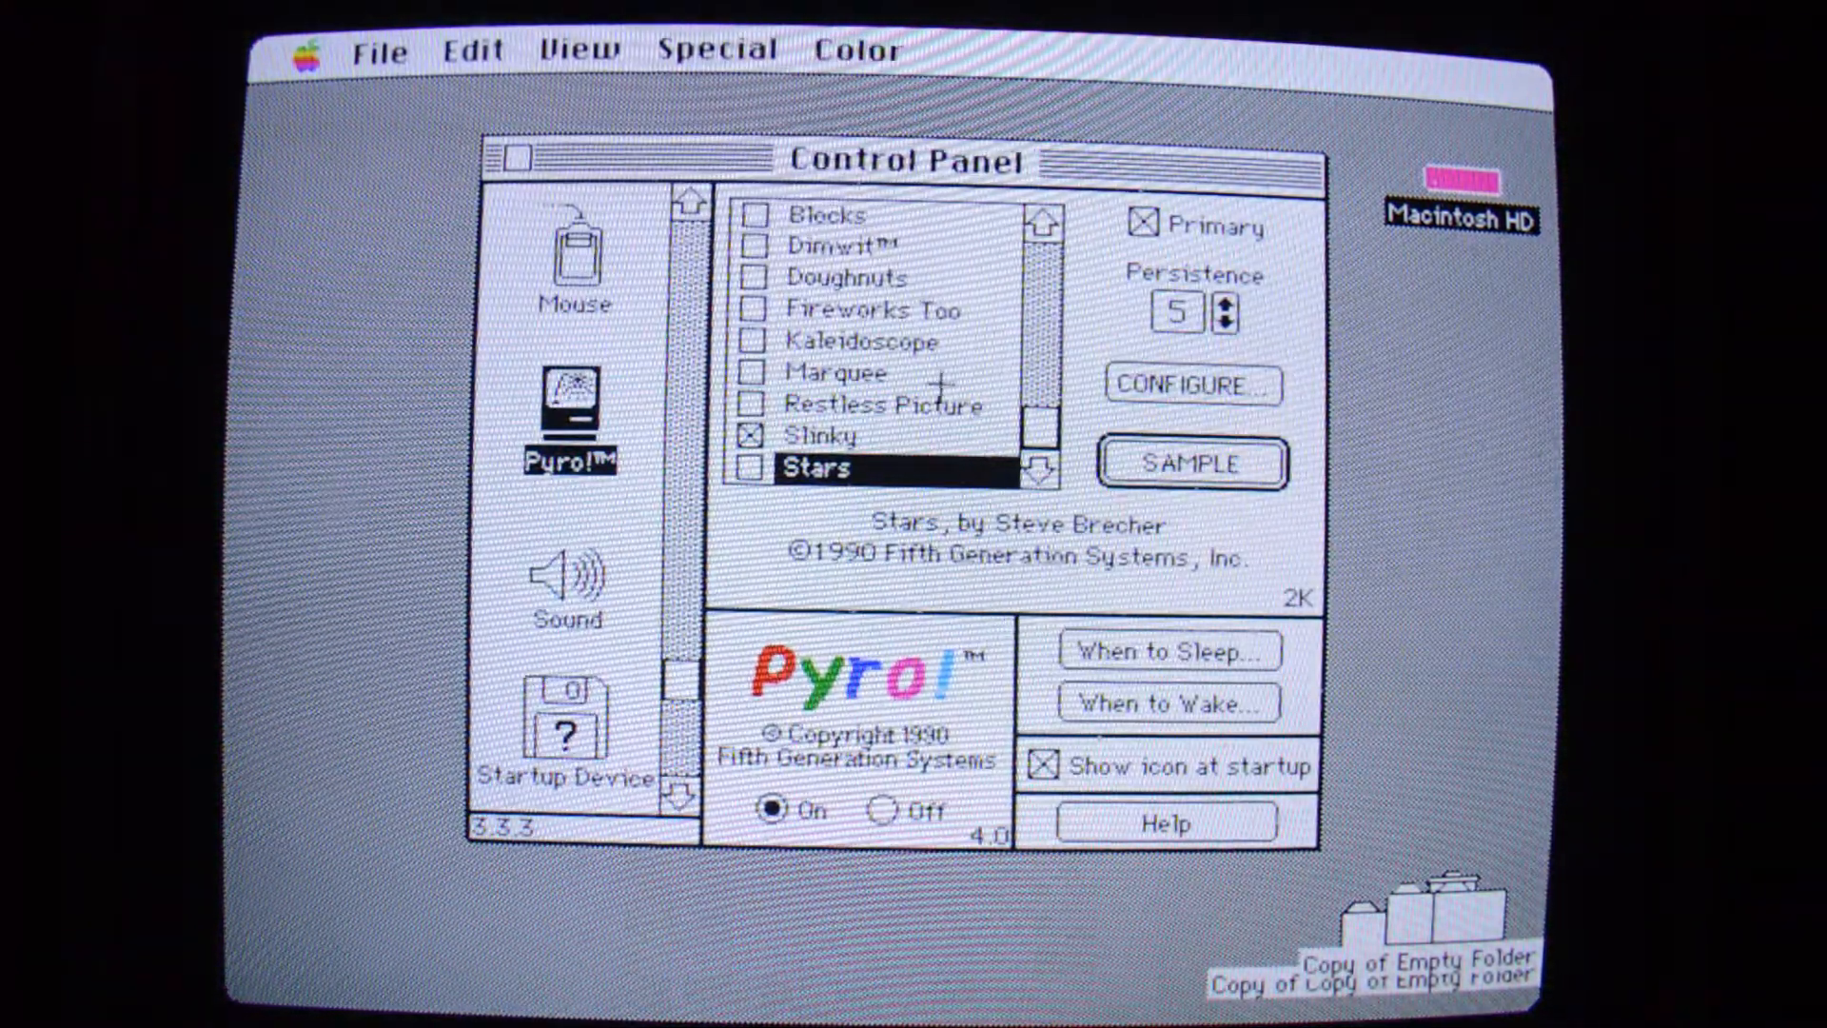
pyautogui.click(570, 578)
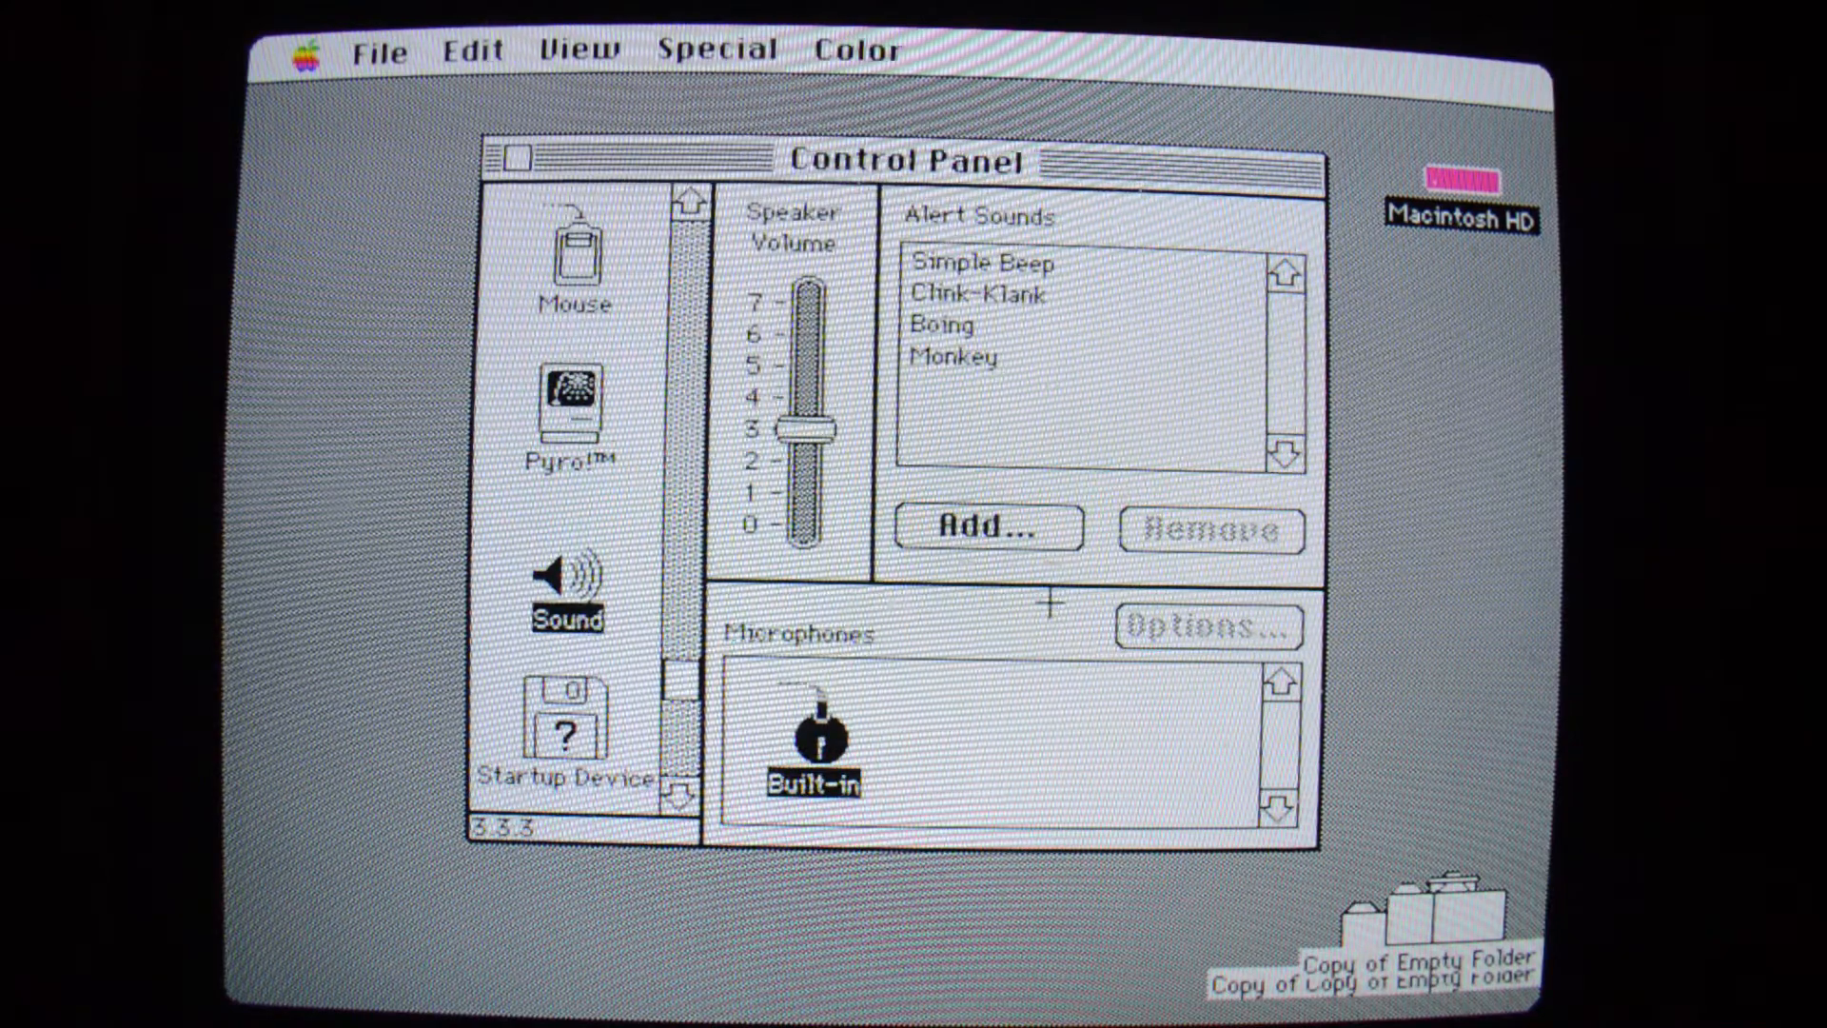
# Sample Monkey and Simple Beep, keep Boing as the alert sound, and close Control Panel.
pyautogui.click(955, 356)
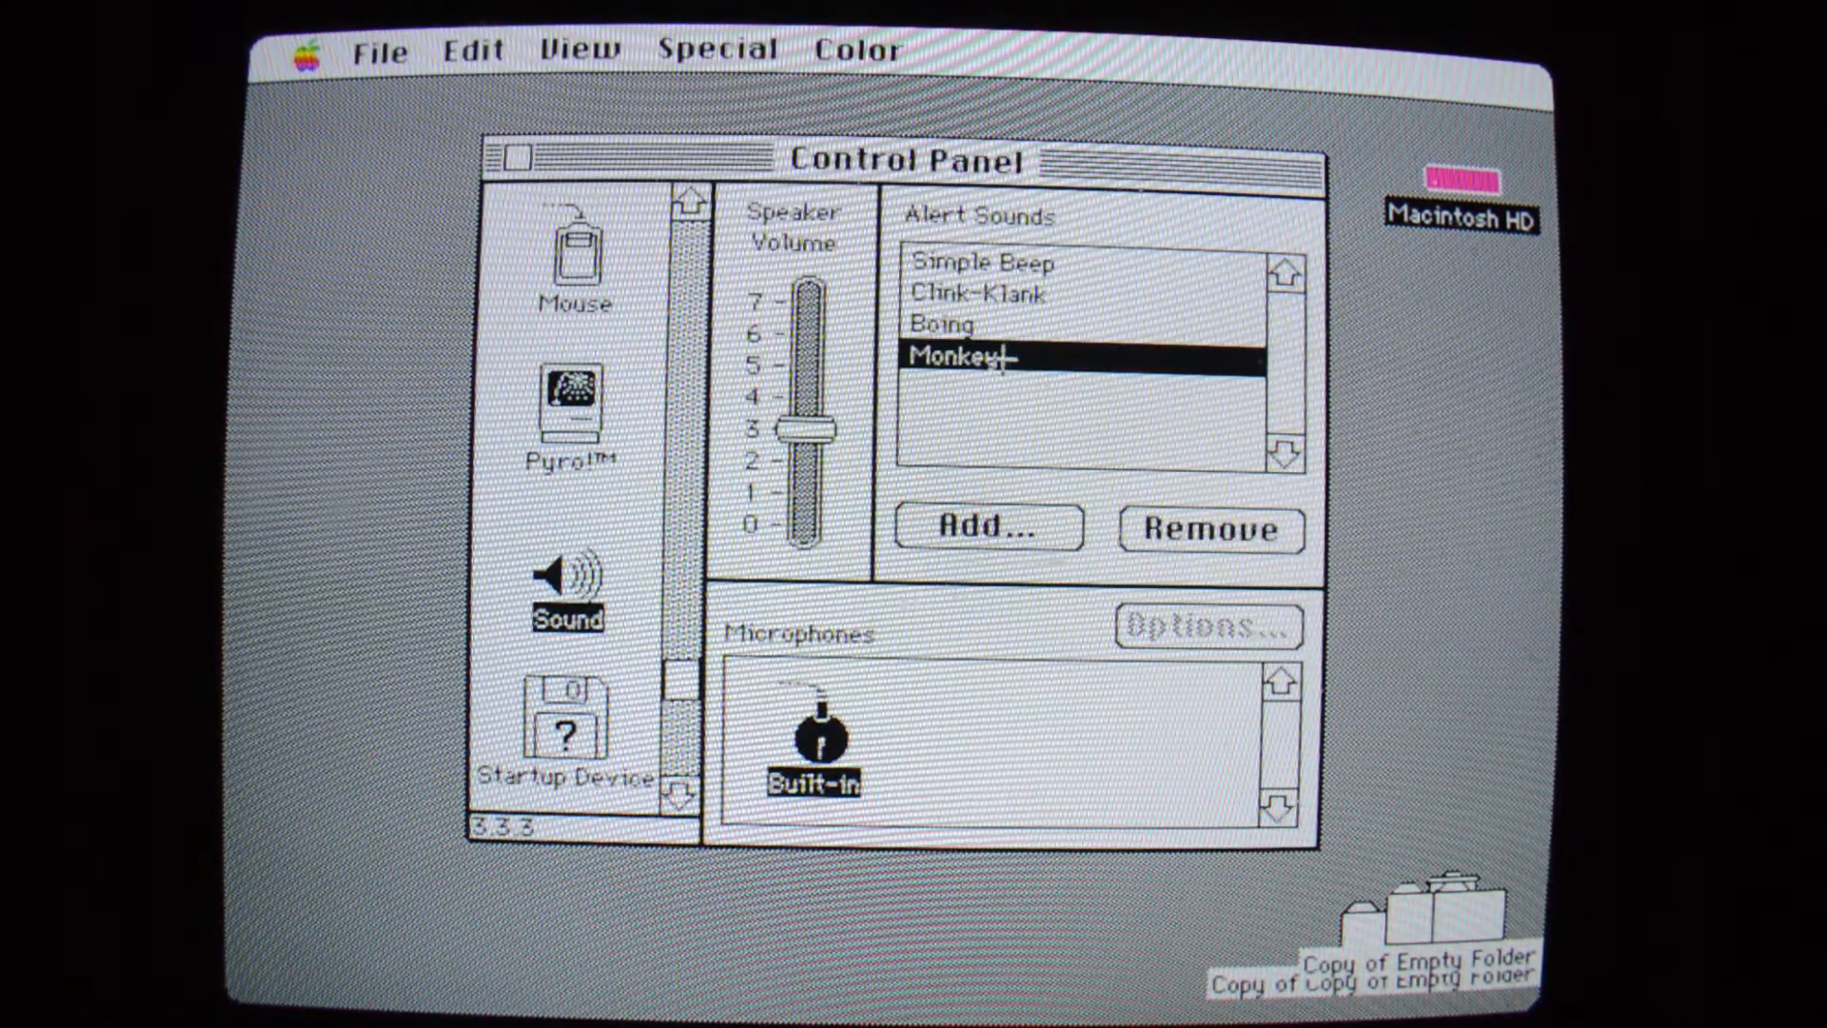
pyautogui.click(978, 263)
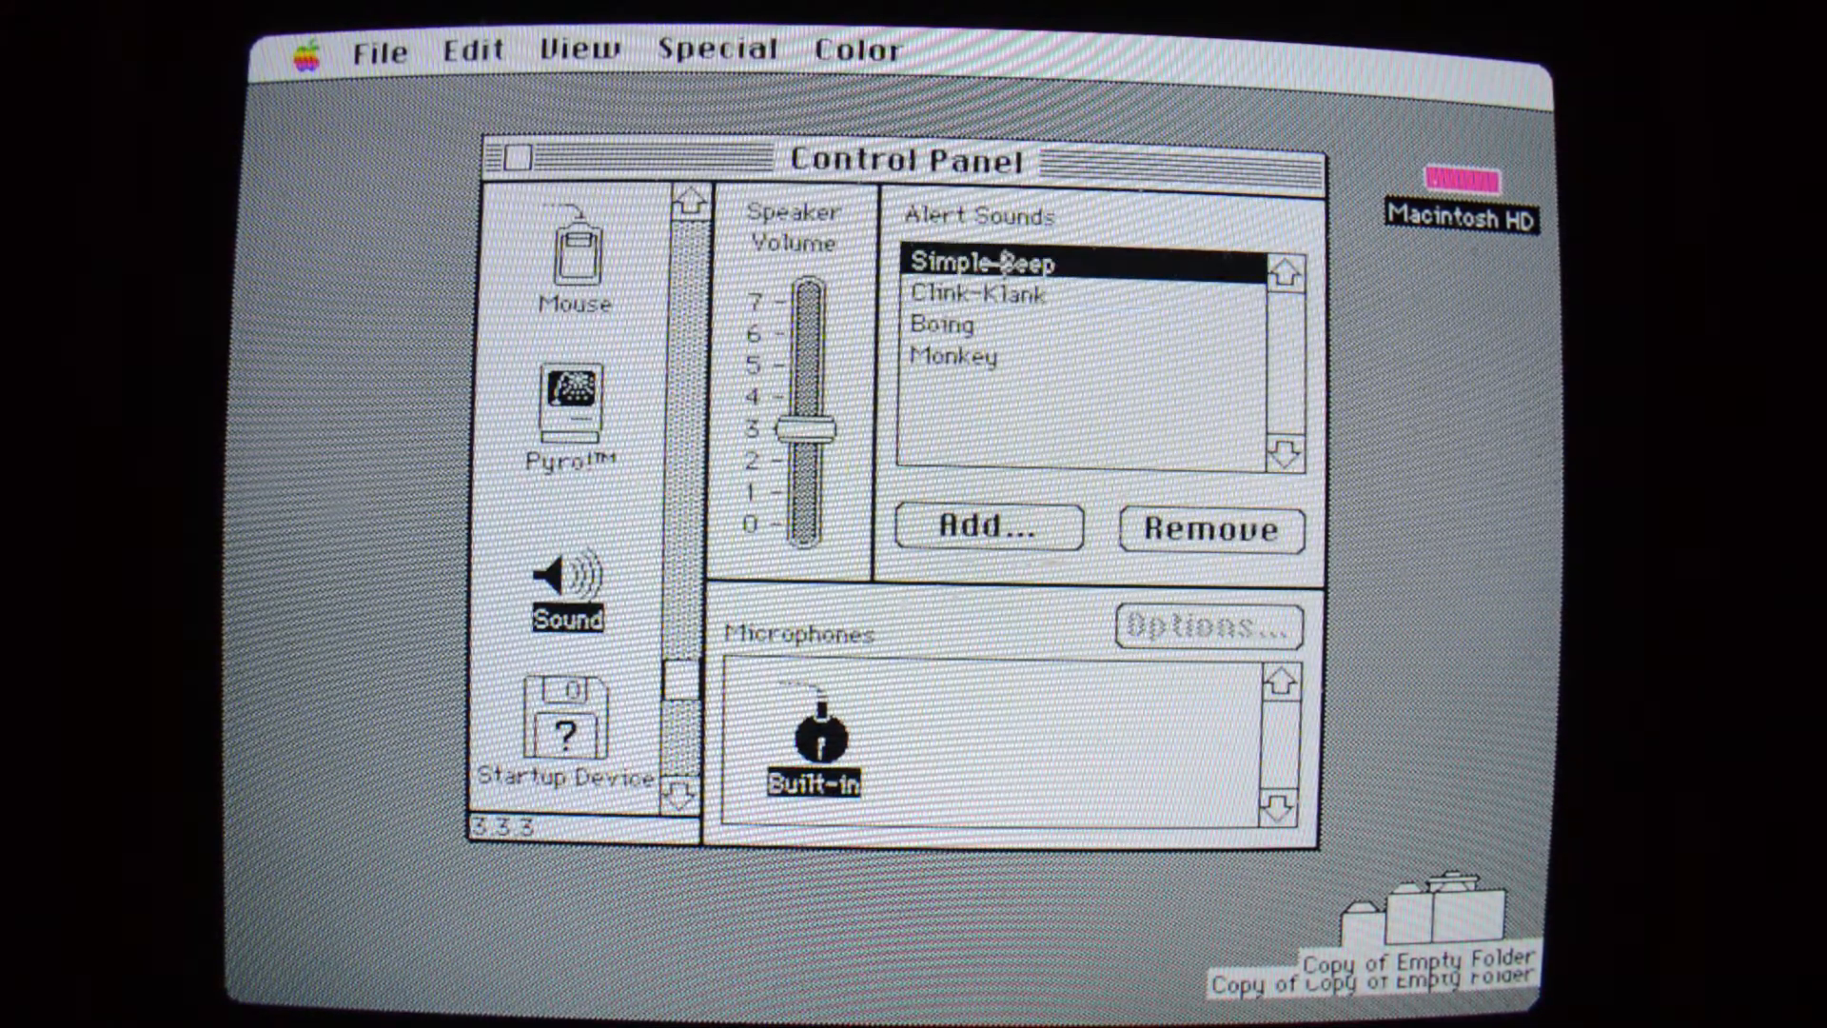
pyautogui.click(952, 324)
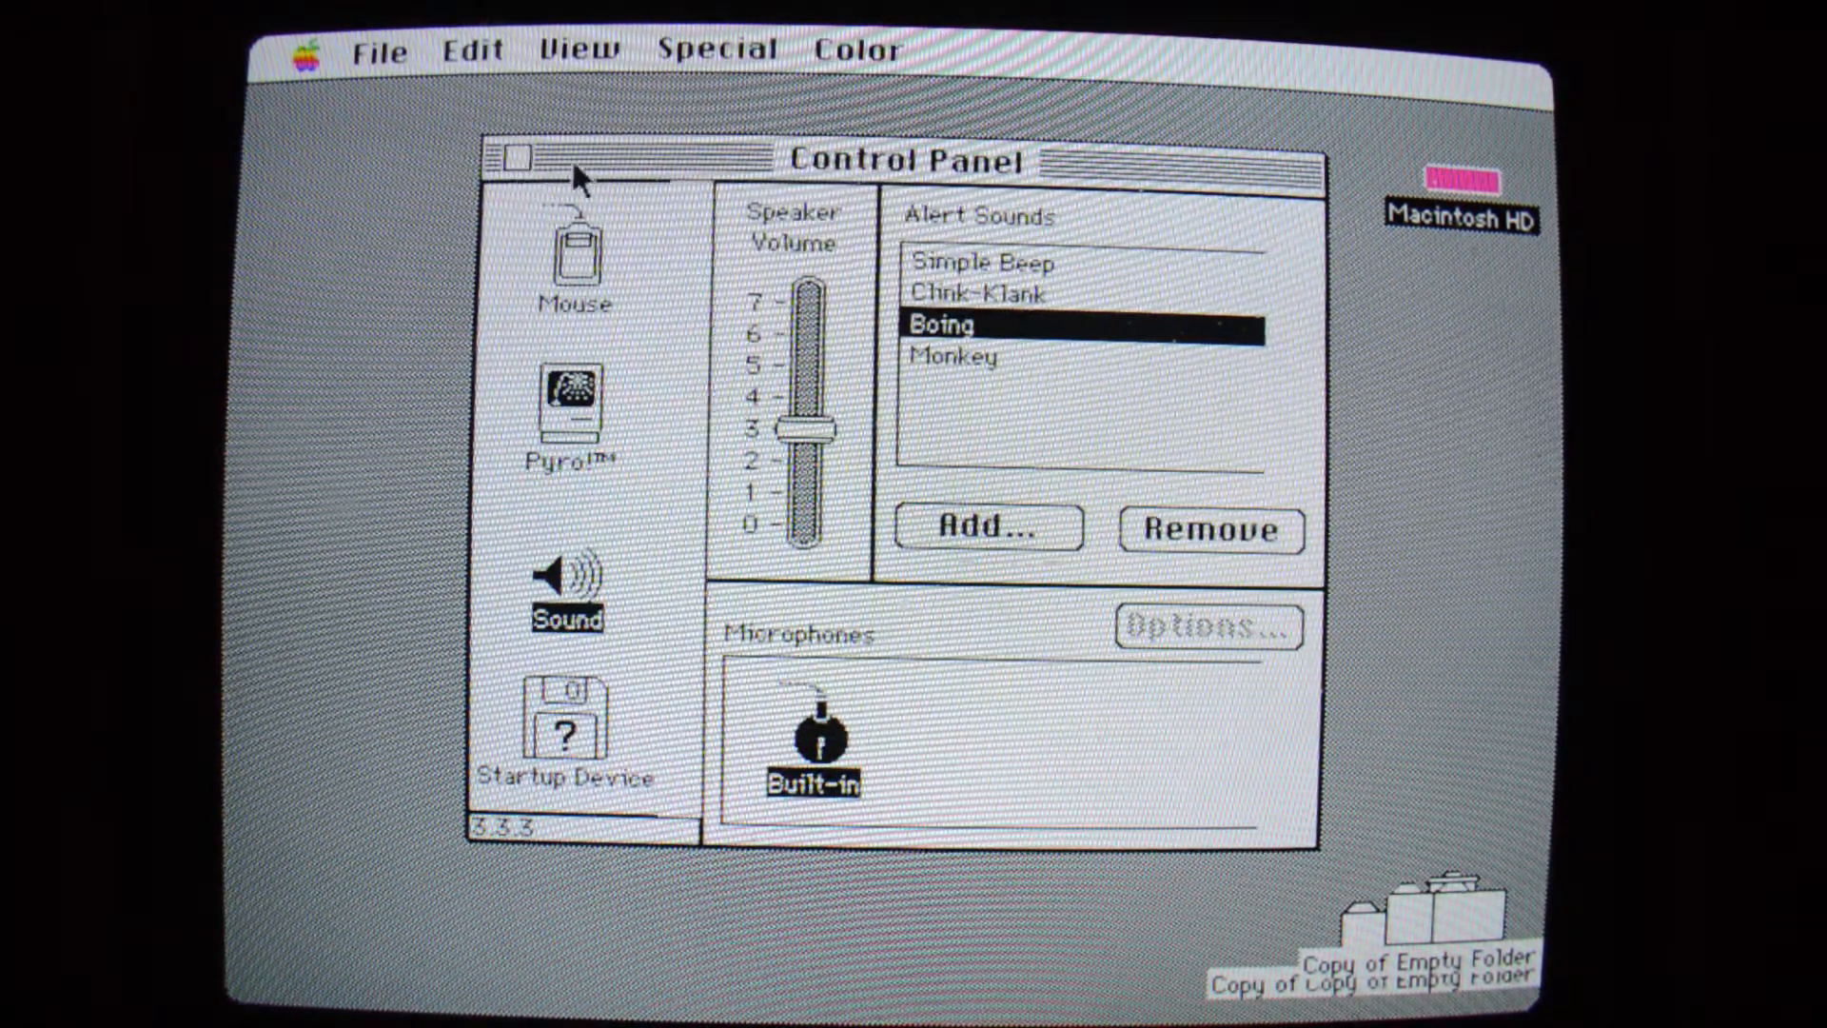
pyautogui.click(507, 161)
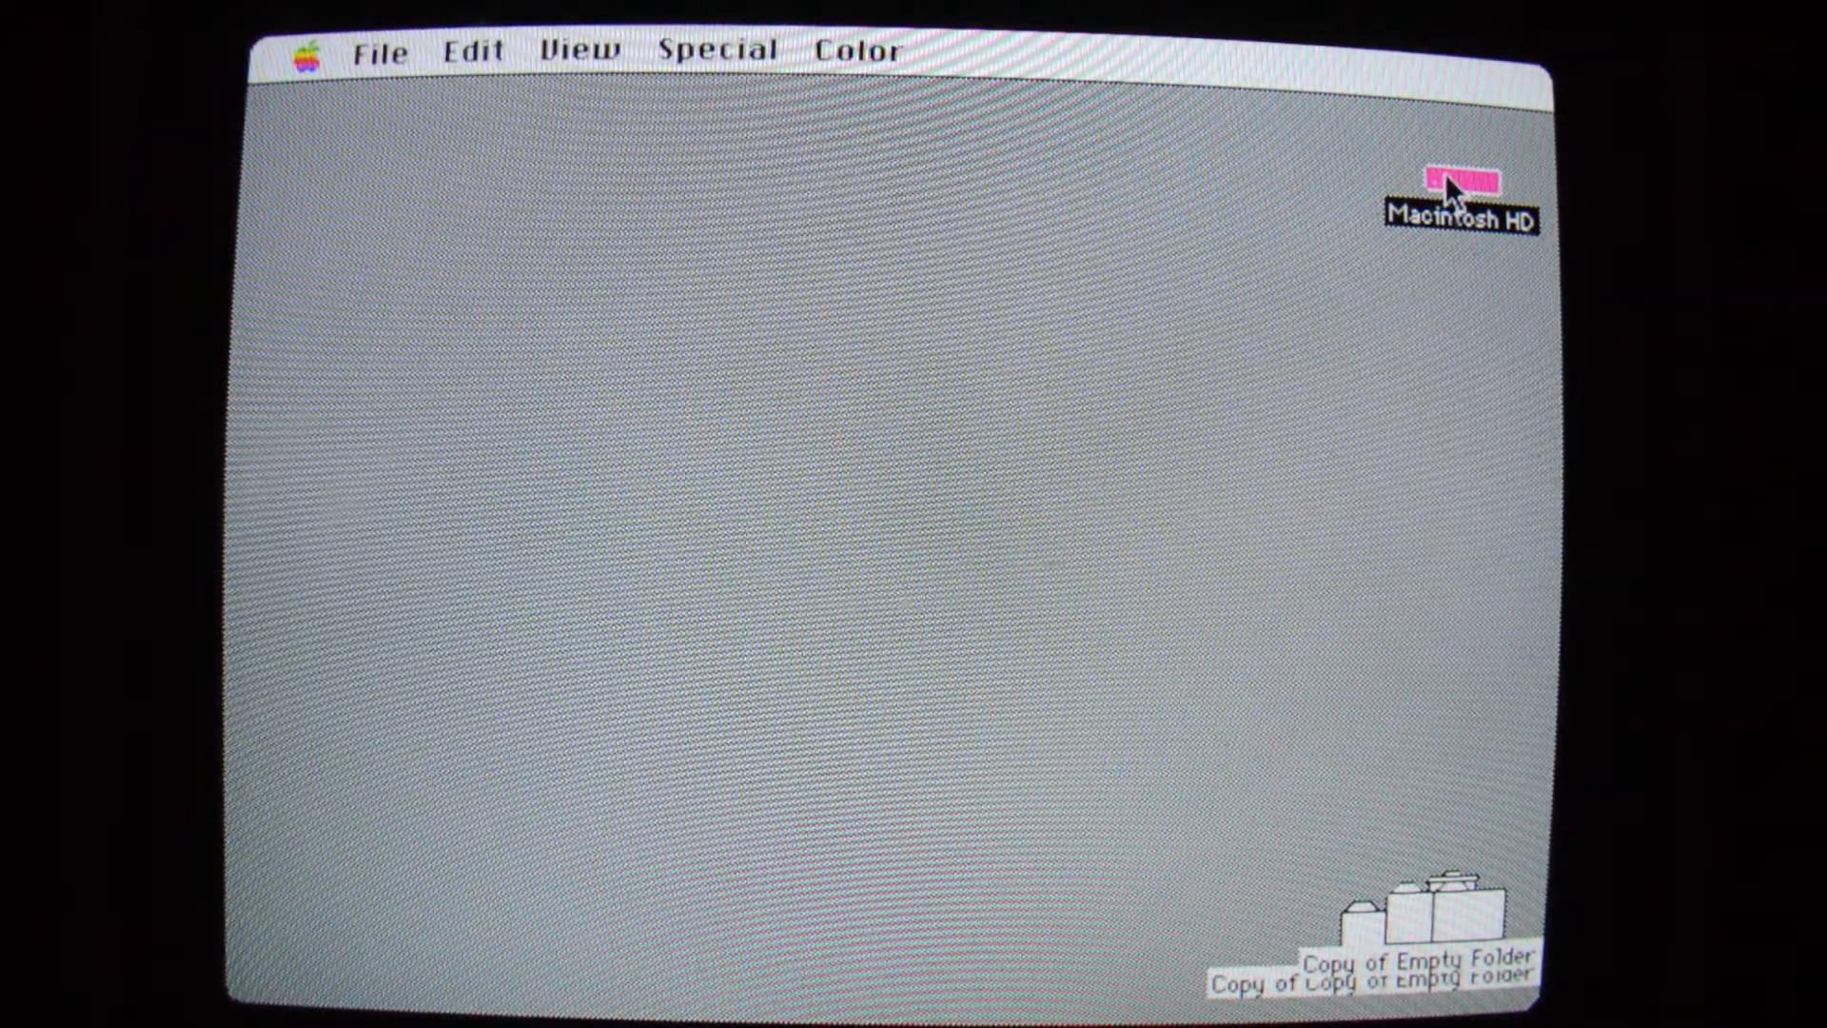
# Open Macintosh HD and then its Games folder showing 17 items.
pyautogui.doubleClick(1462, 196)
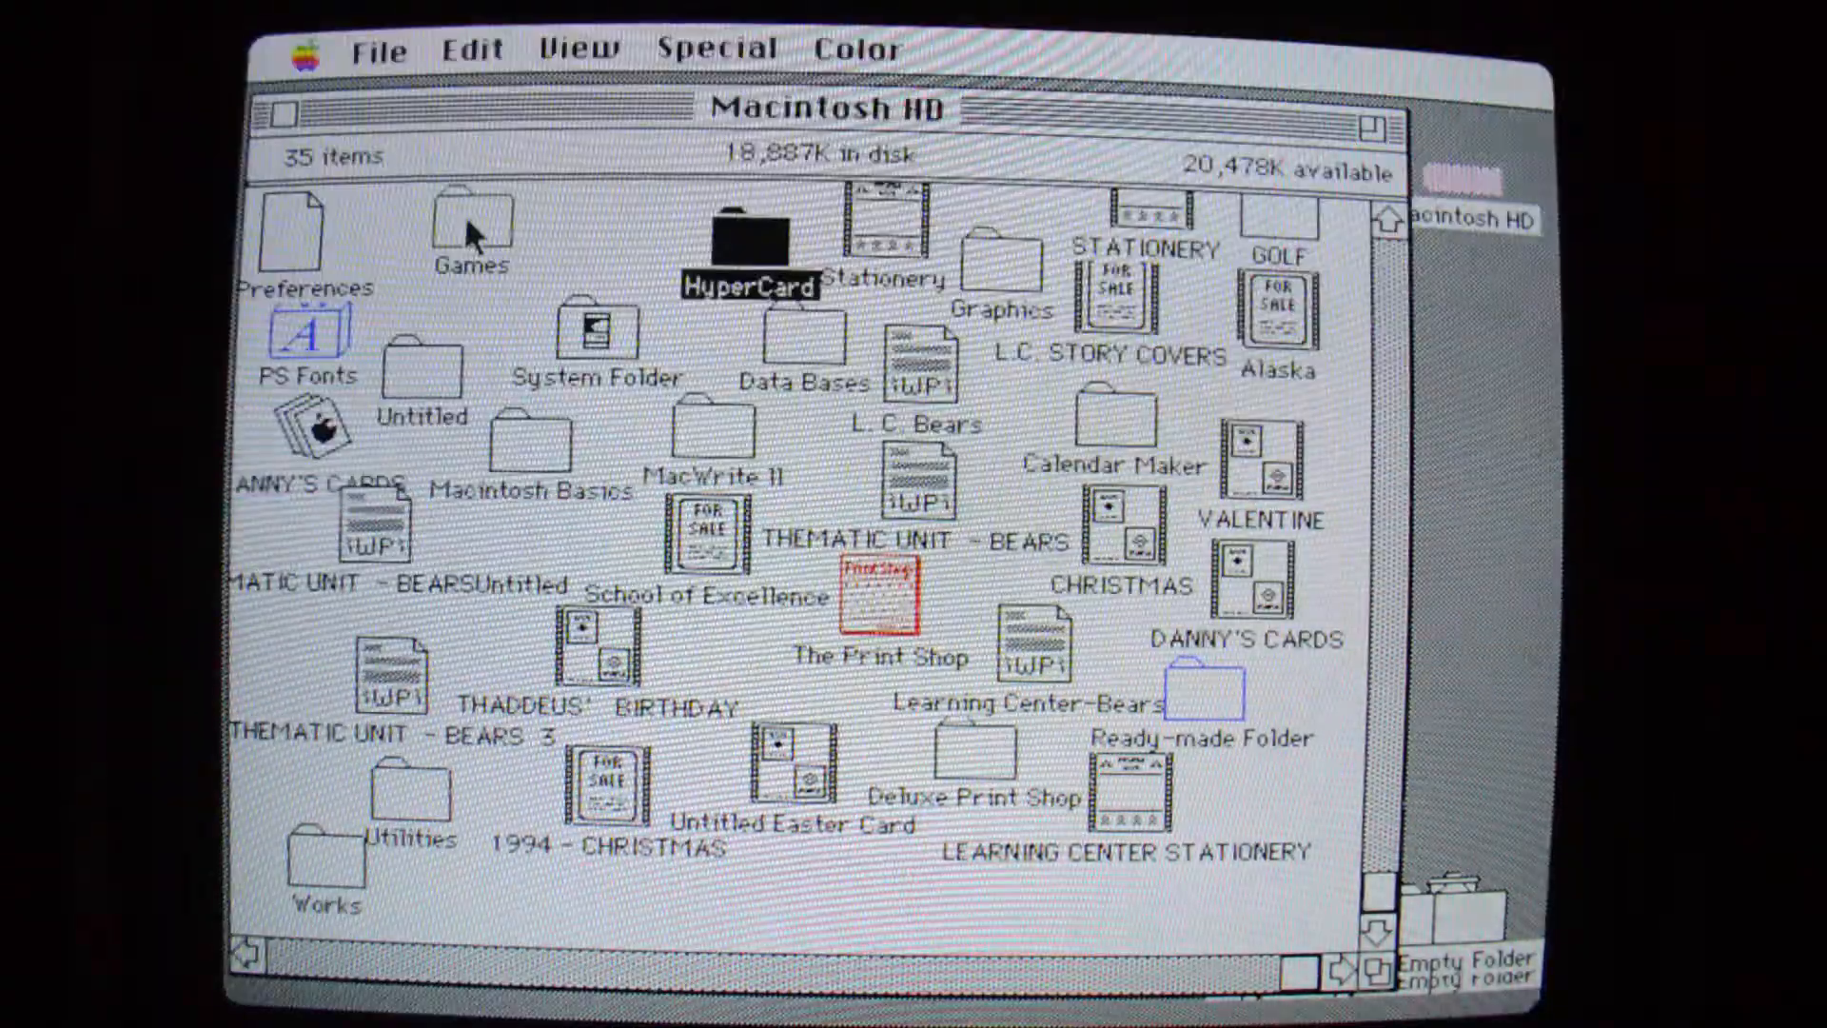
pyautogui.doubleClick(472, 225)
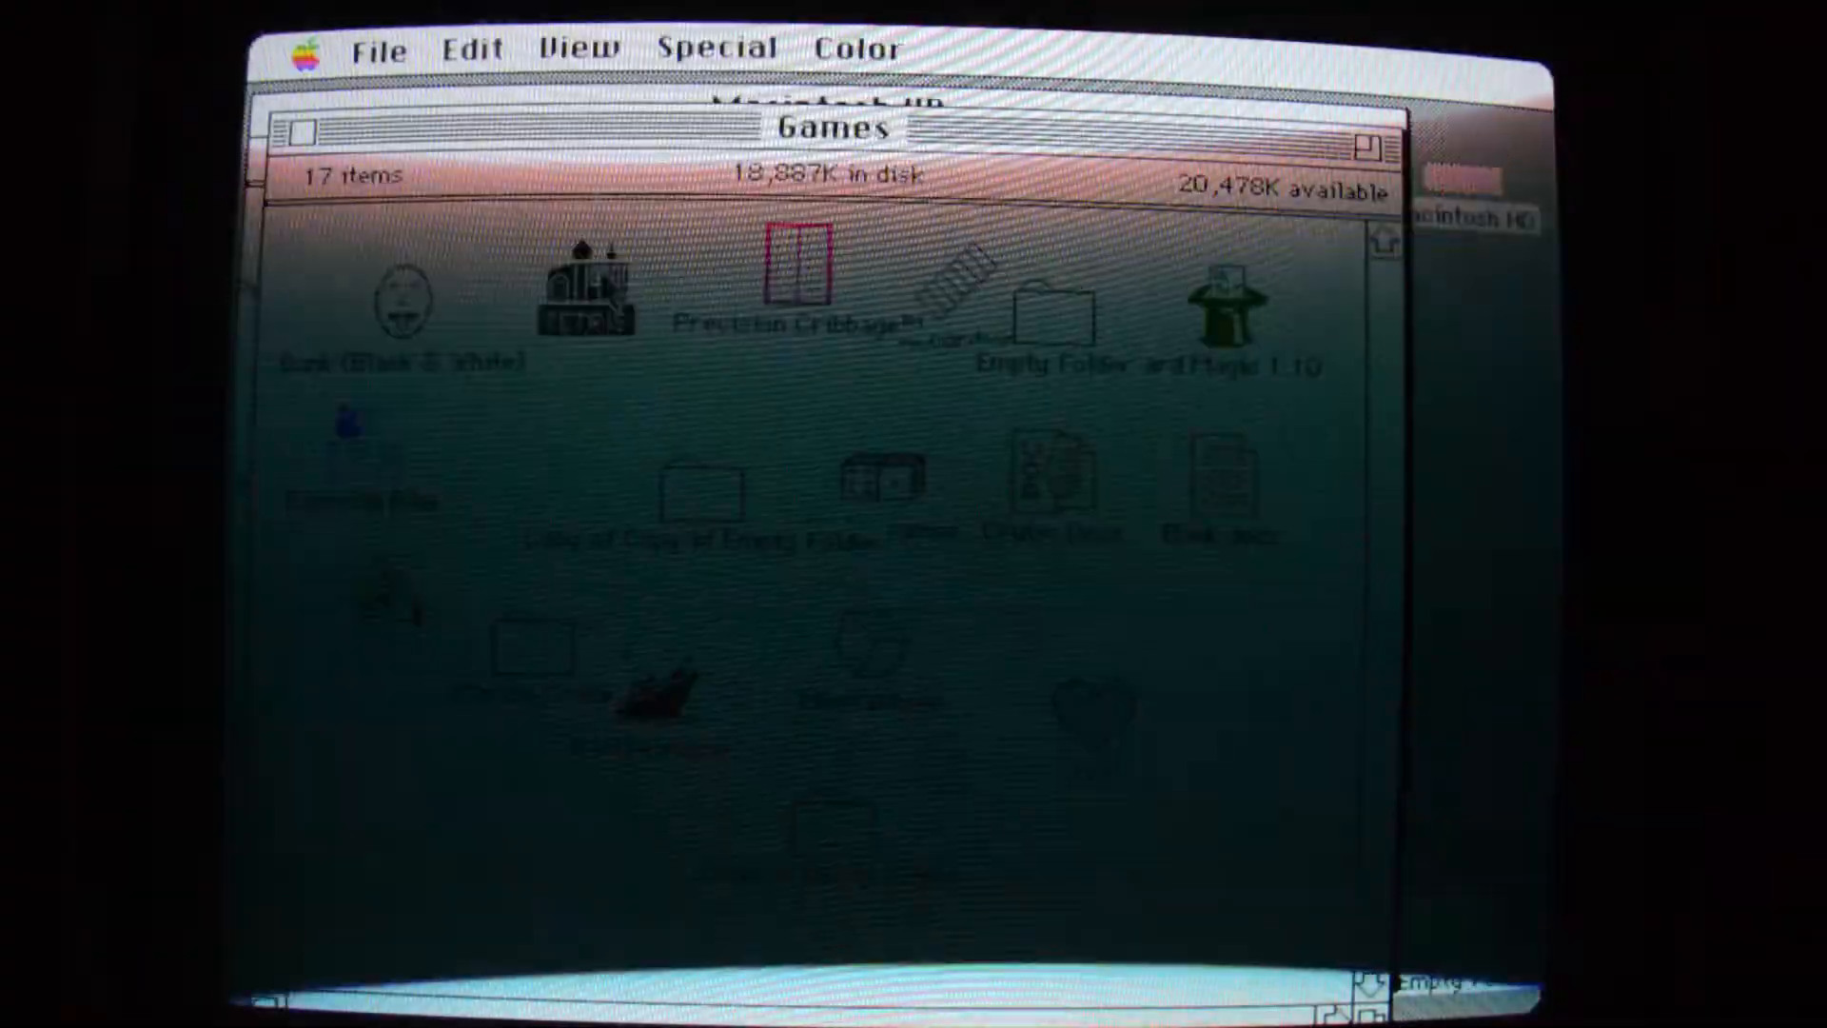
# Launch Tetris from the Games folder and pick a starting level.
pyautogui.doubleClick(797, 259)
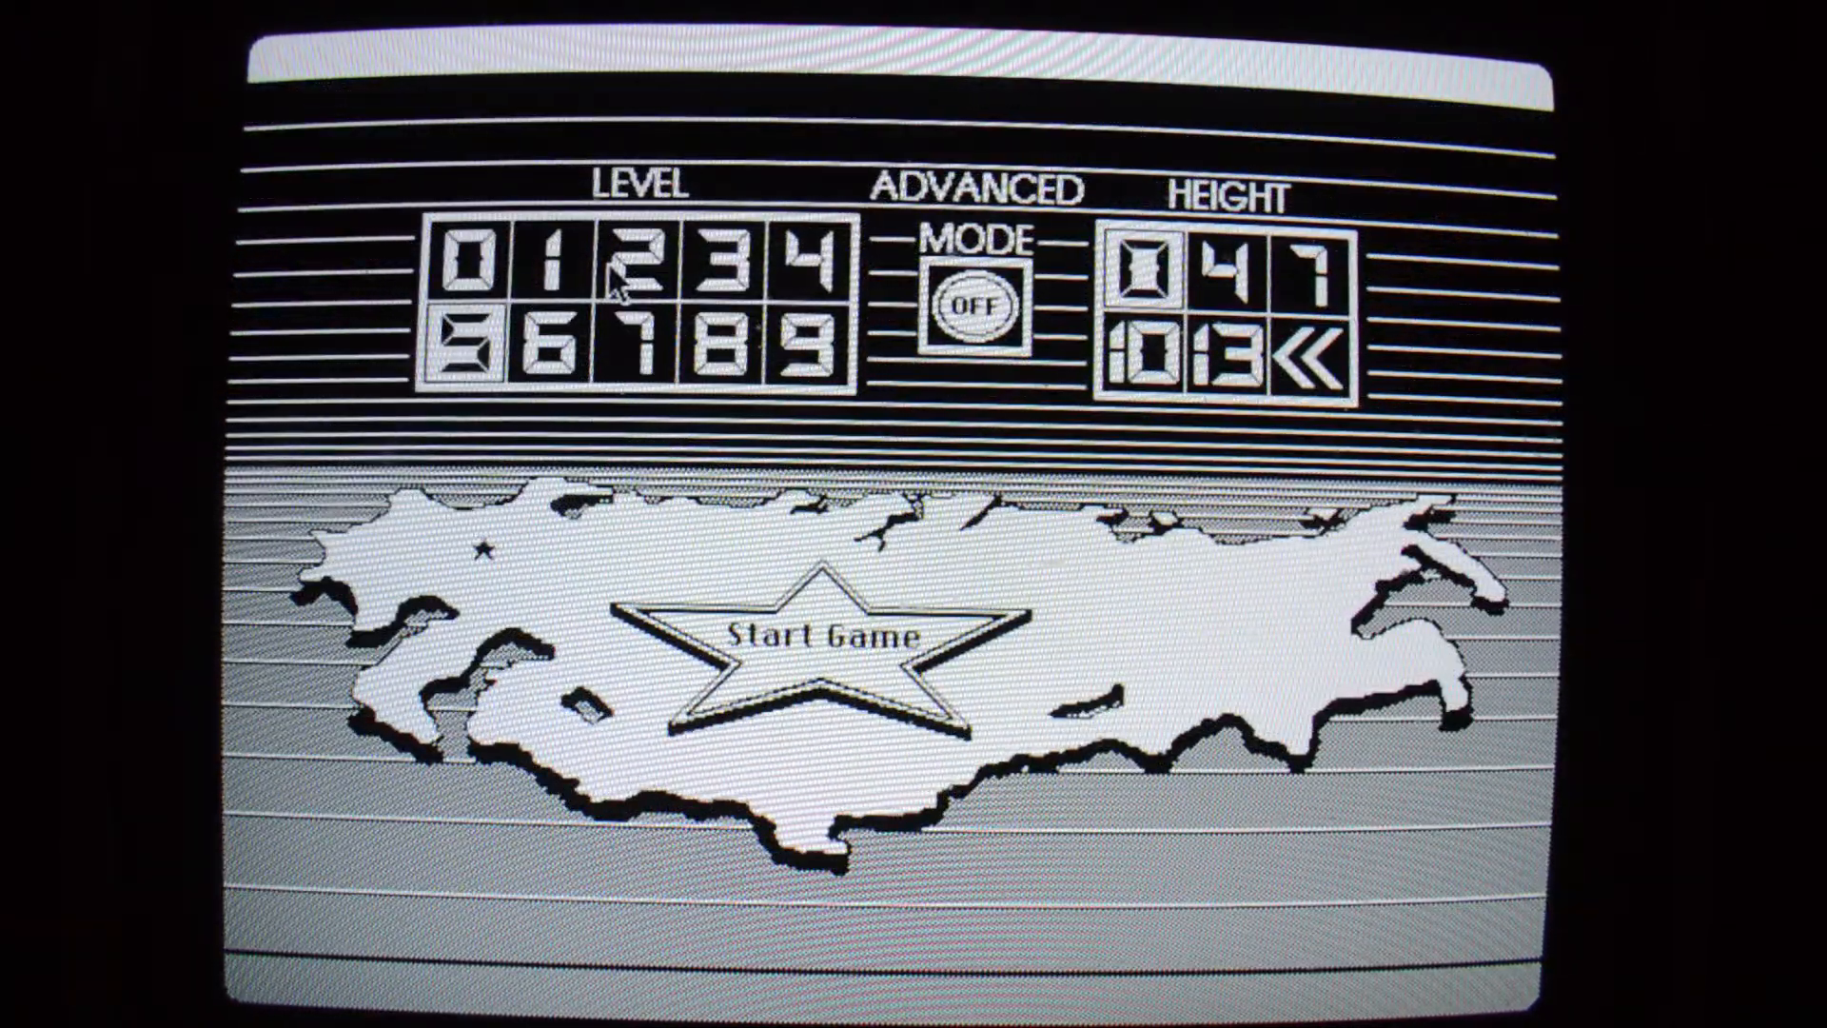
pyautogui.click(798, 647)
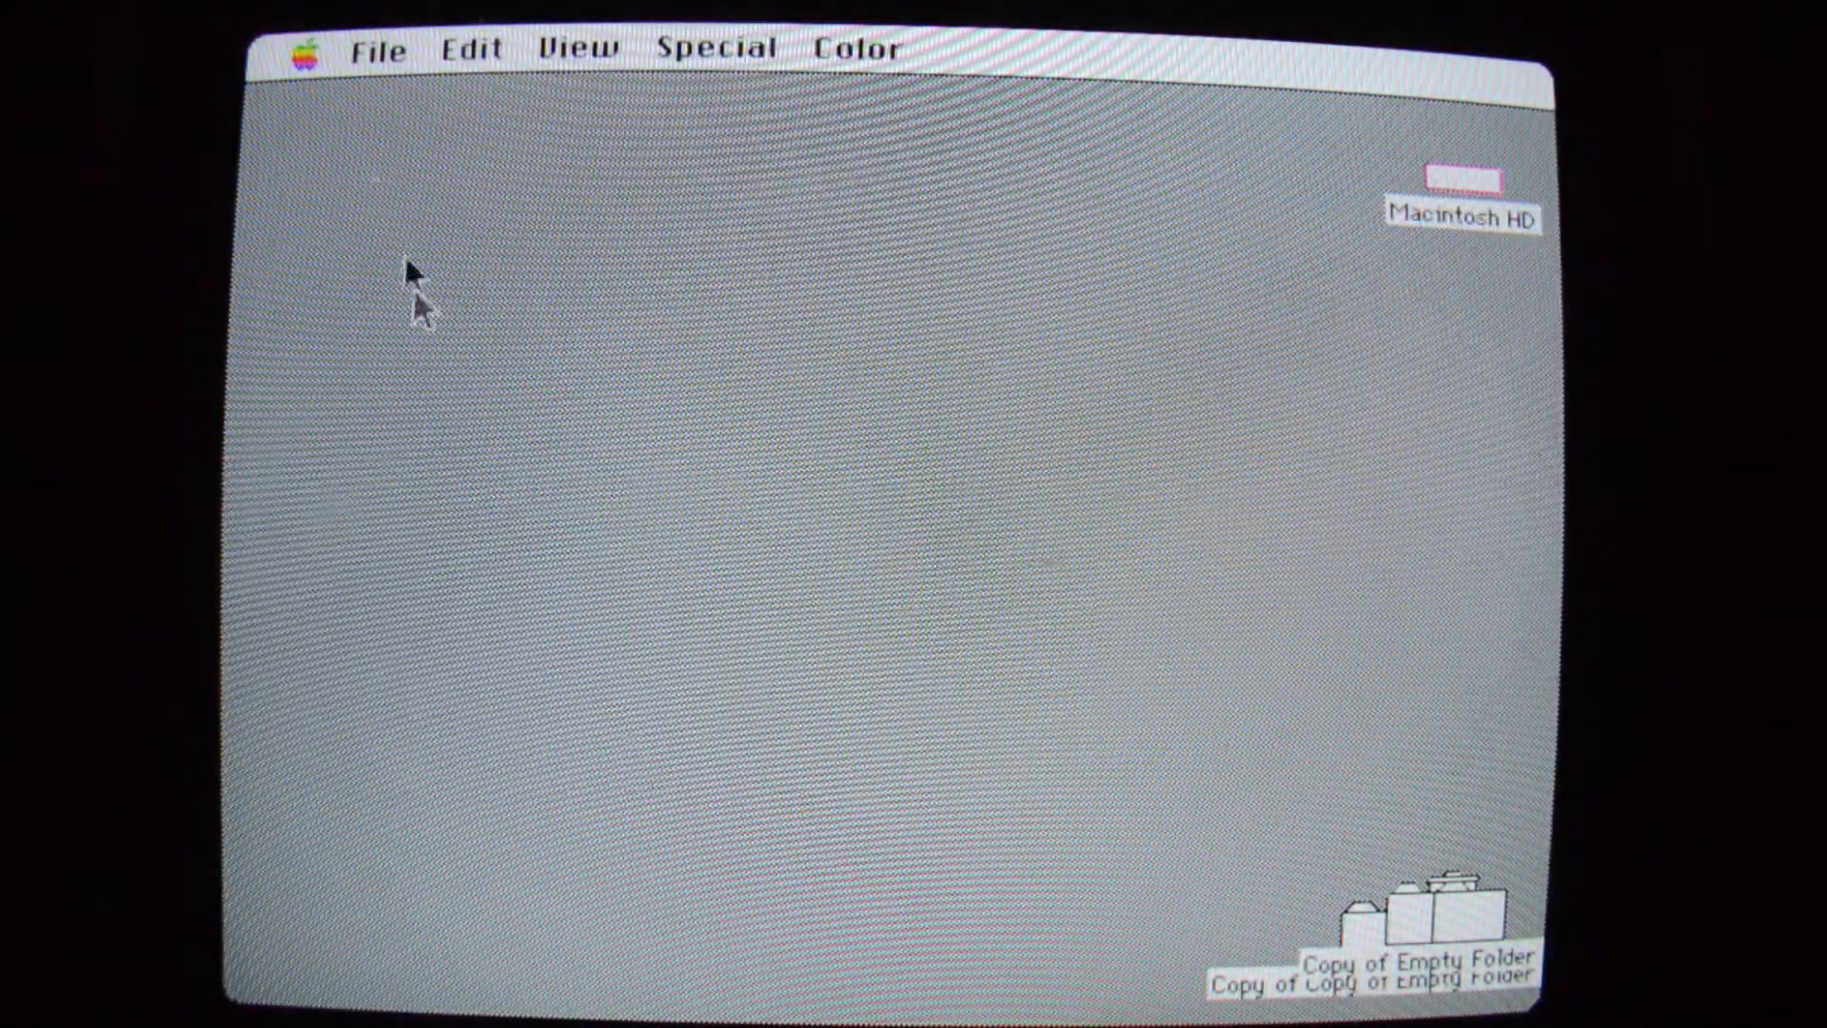
pyautogui.moveTo(438, 432)
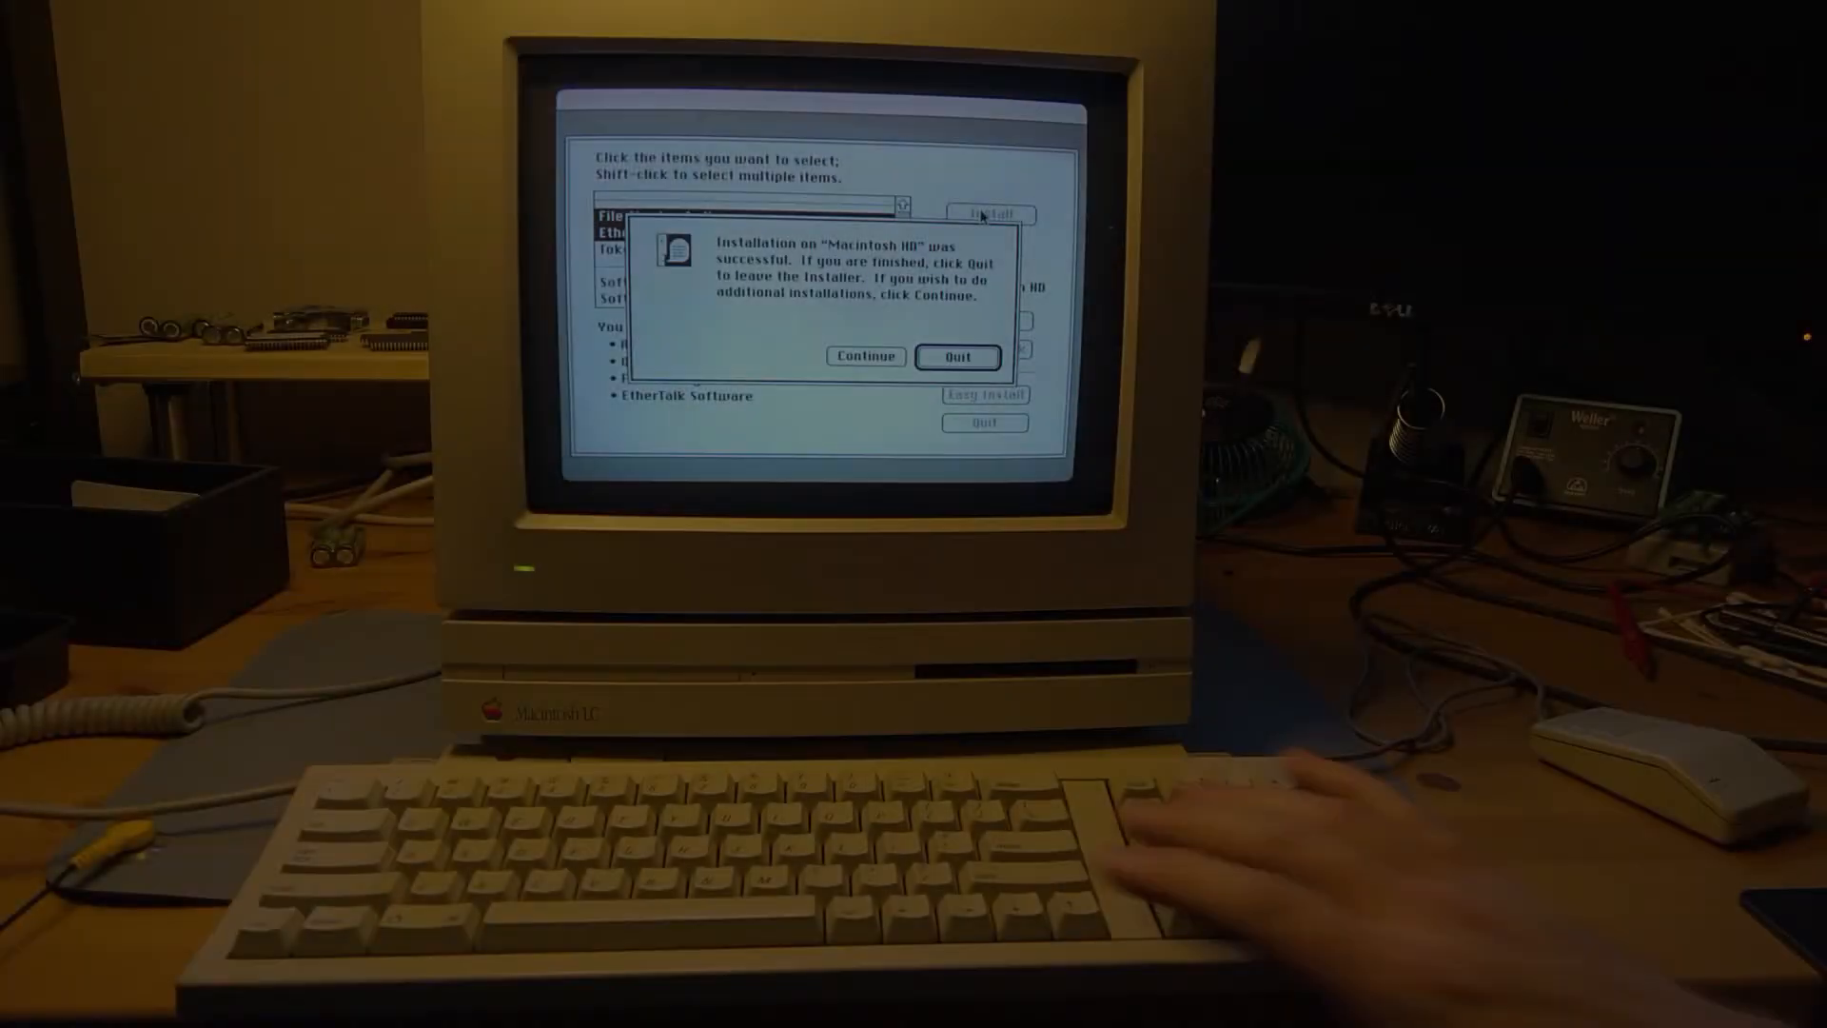
# Quit the System 7 Installer so the Mac restarts into the new desktop.
pyautogui.click(958, 356)
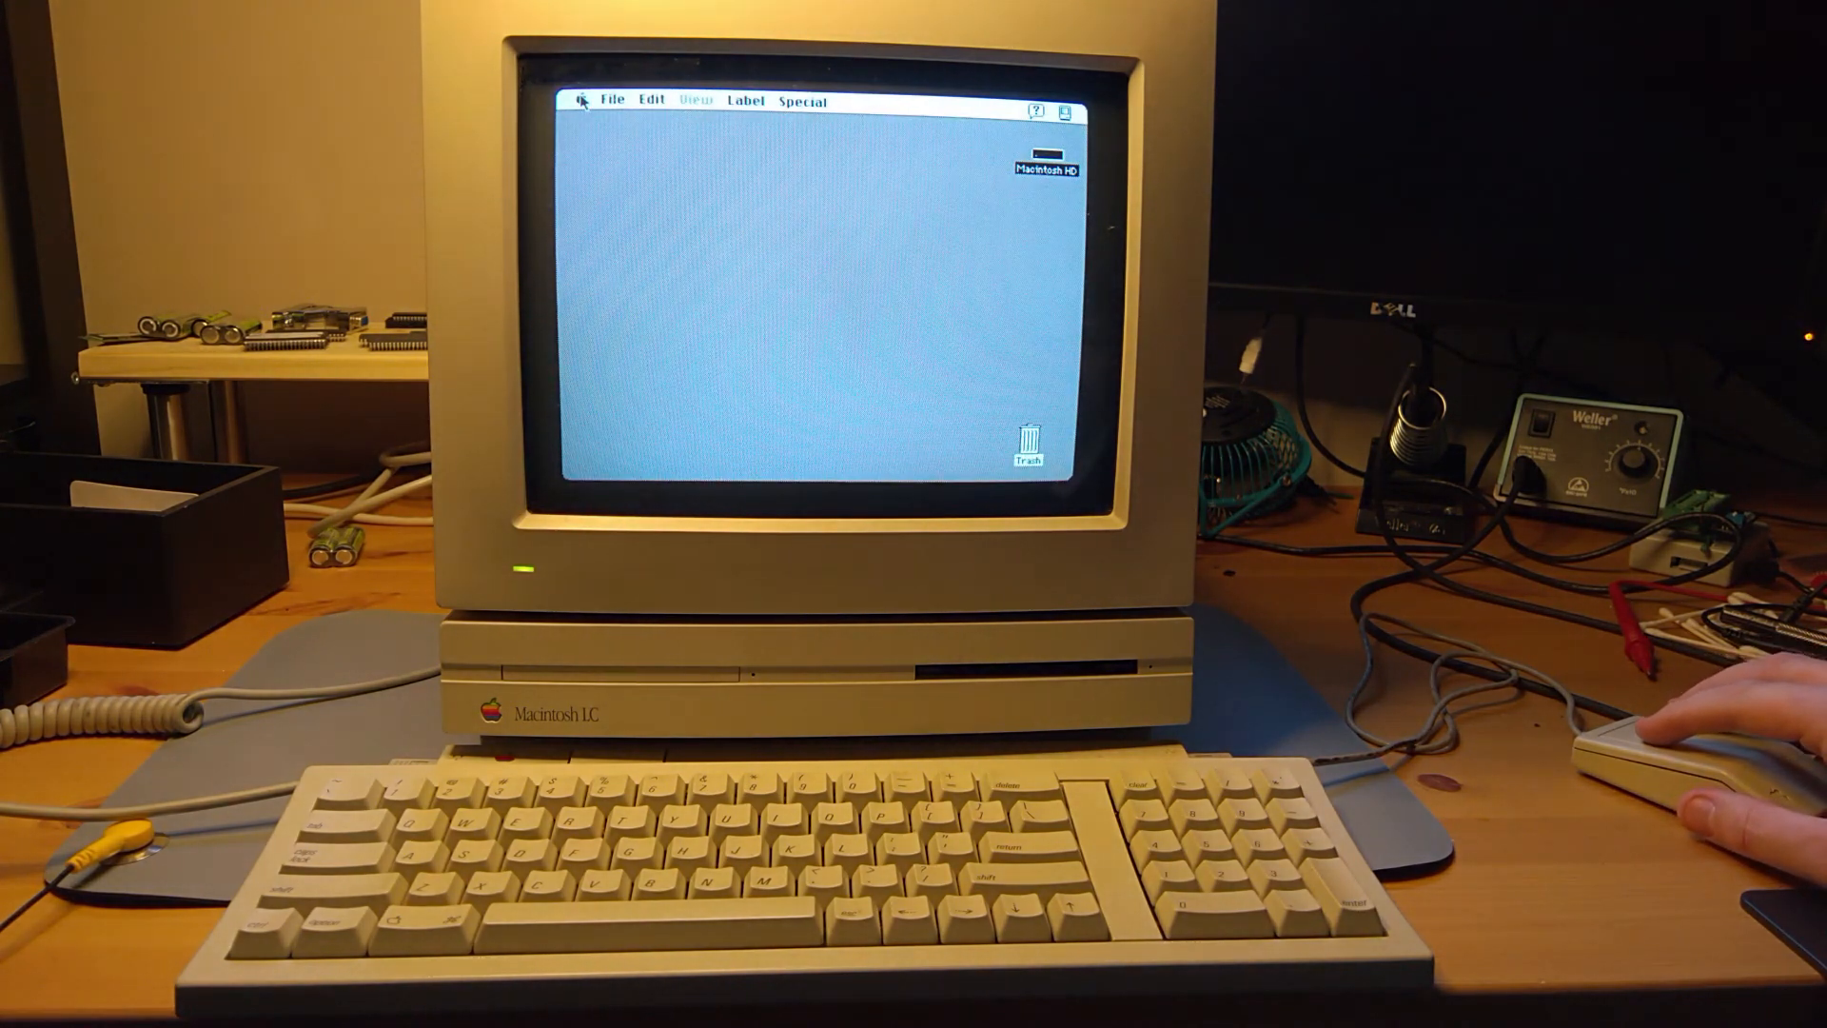
# In Control Panels' Monitors panel, choose 256 colors and close it.
pyautogui.click(580, 101)
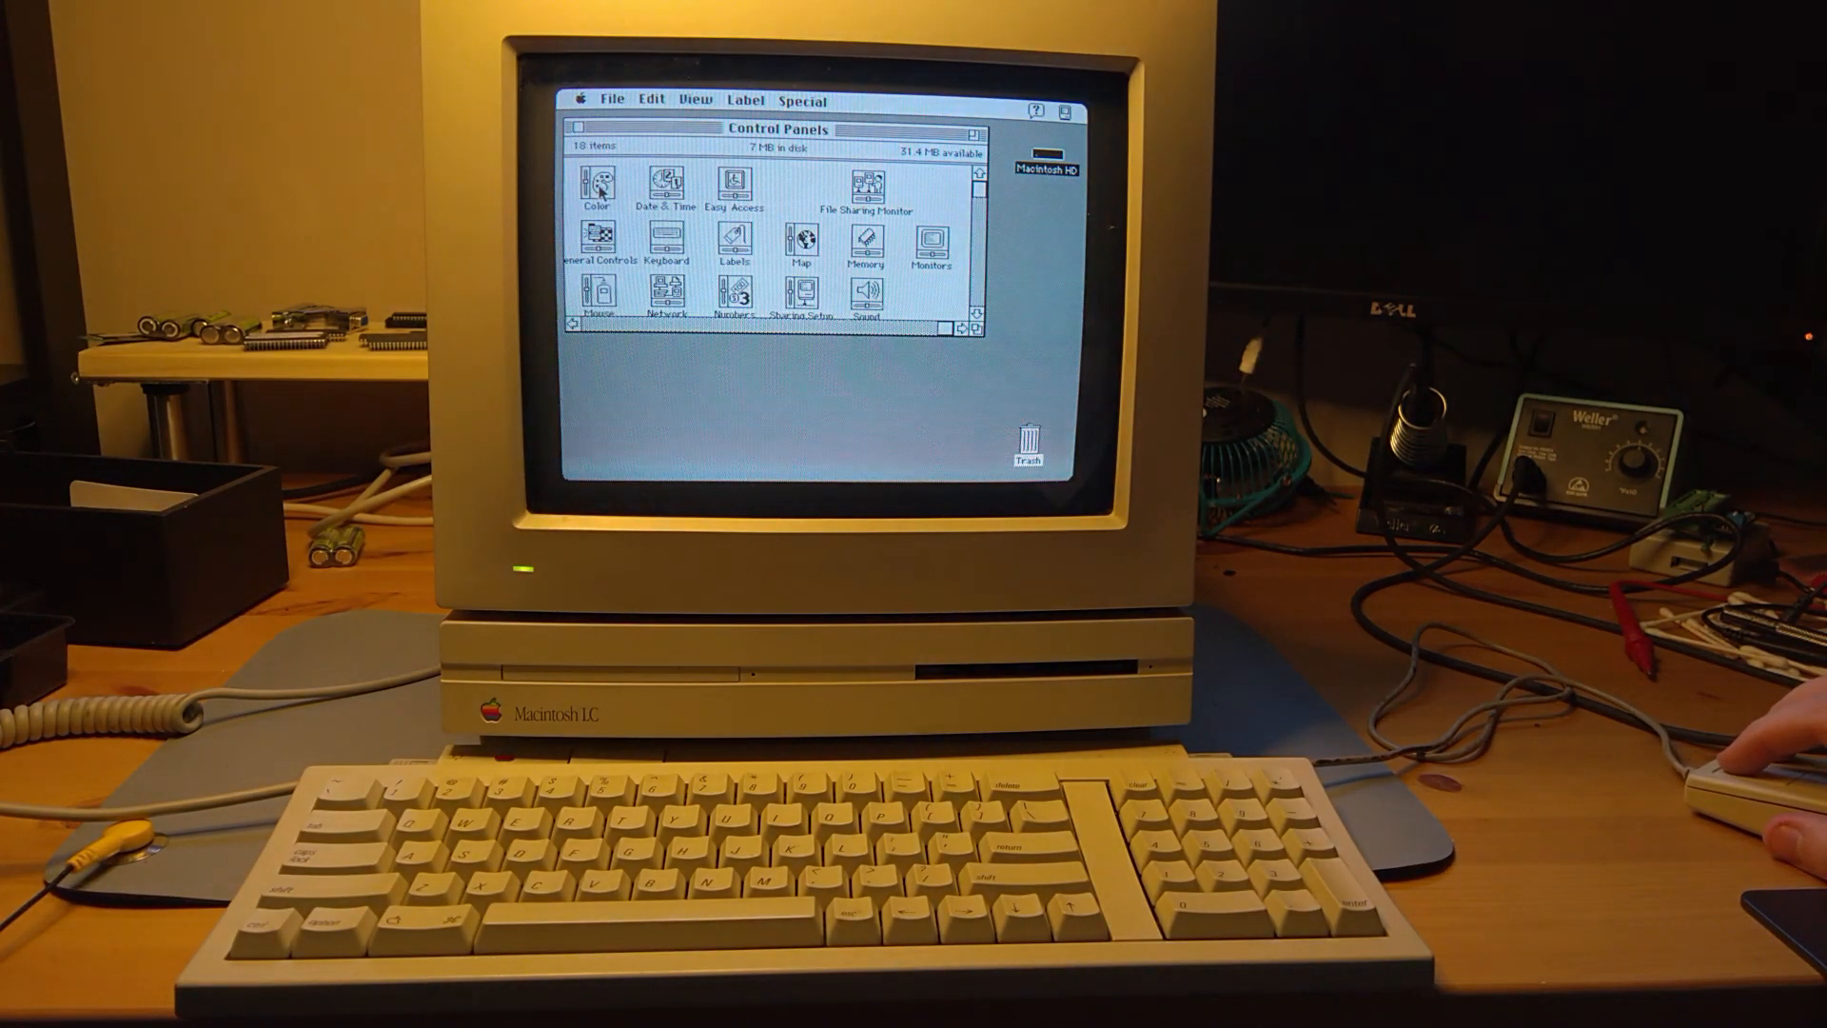
pyautogui.doubleClick(597, 187)
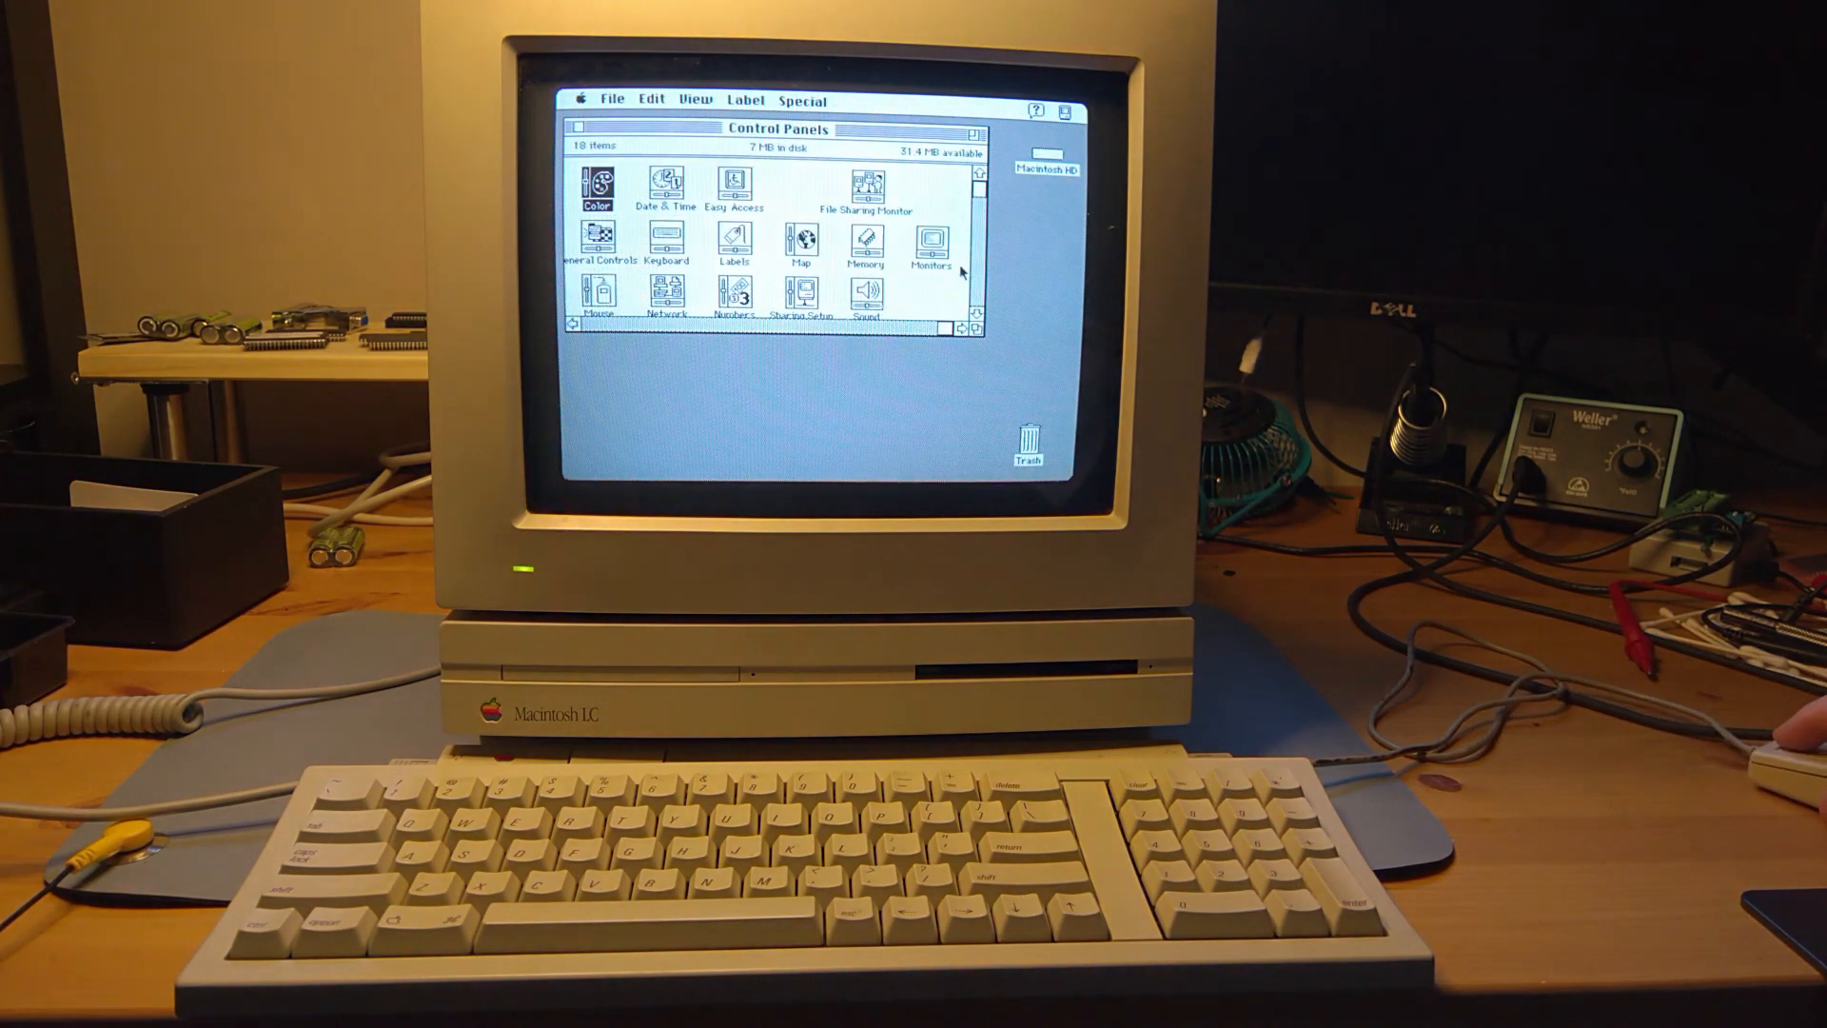
pyautogui.doubleClick(932, 245)
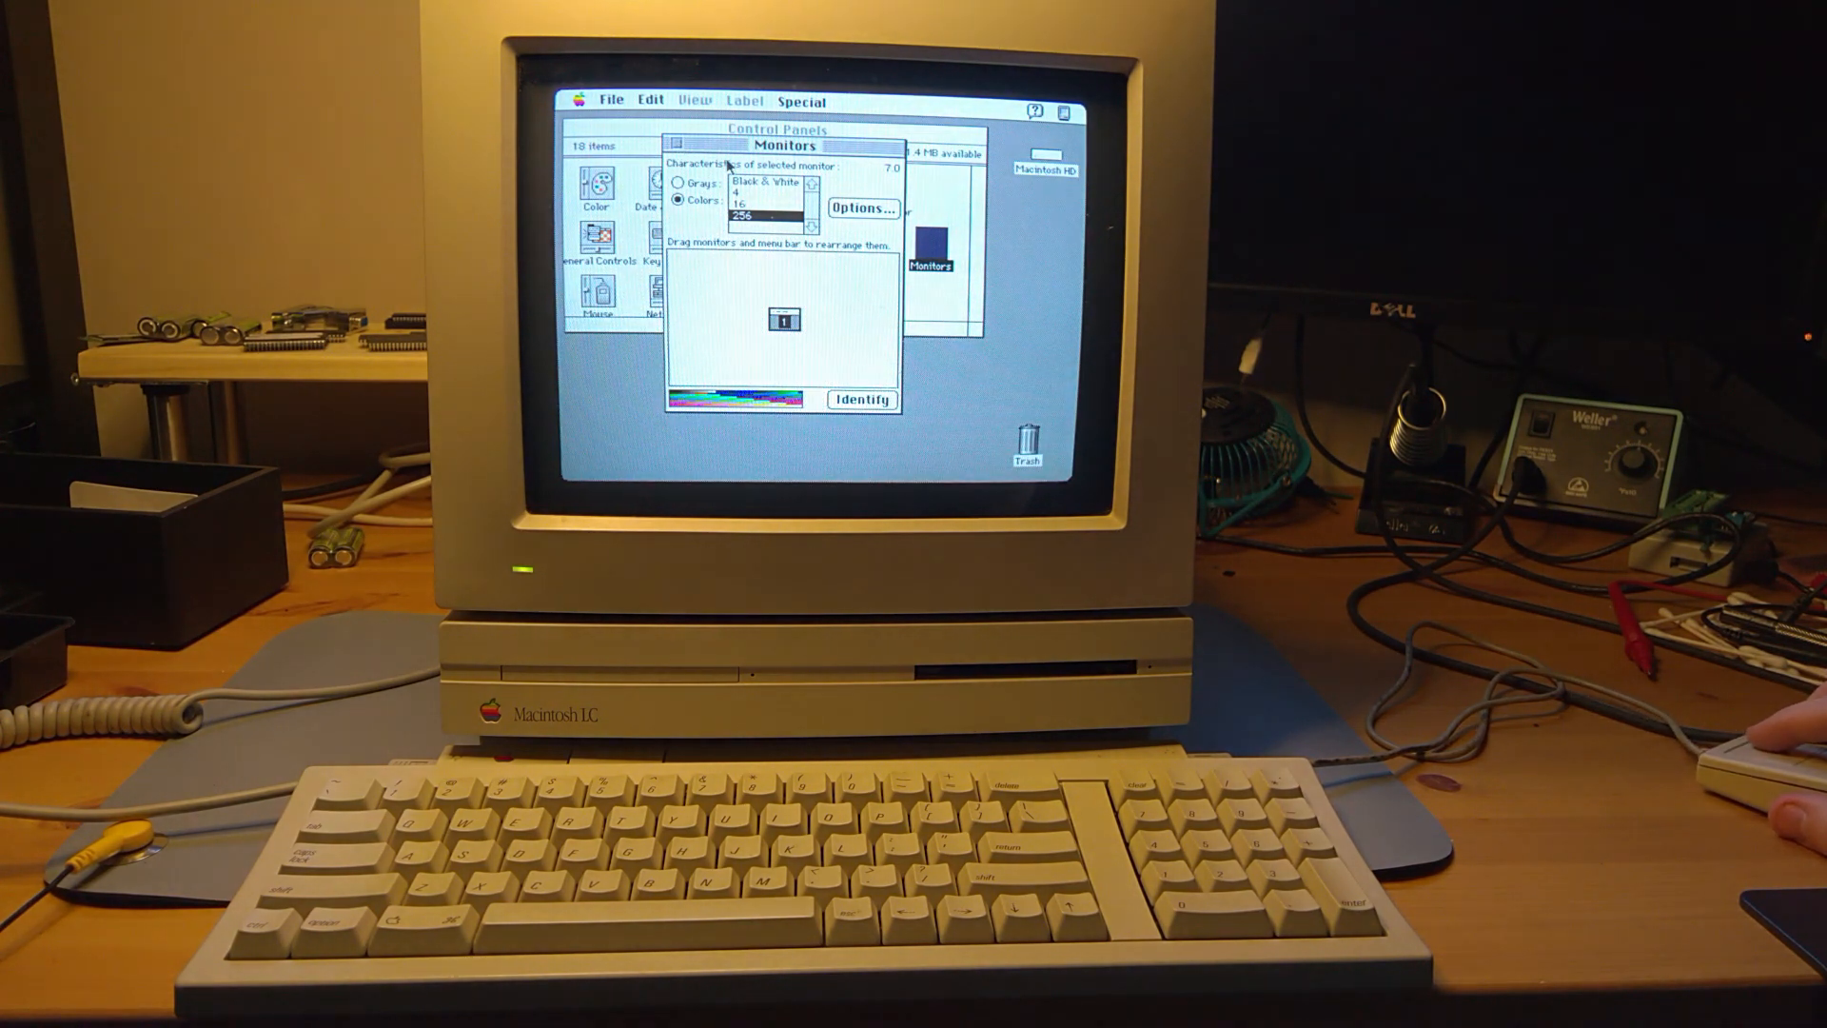
pyautogui.click(685, 145)
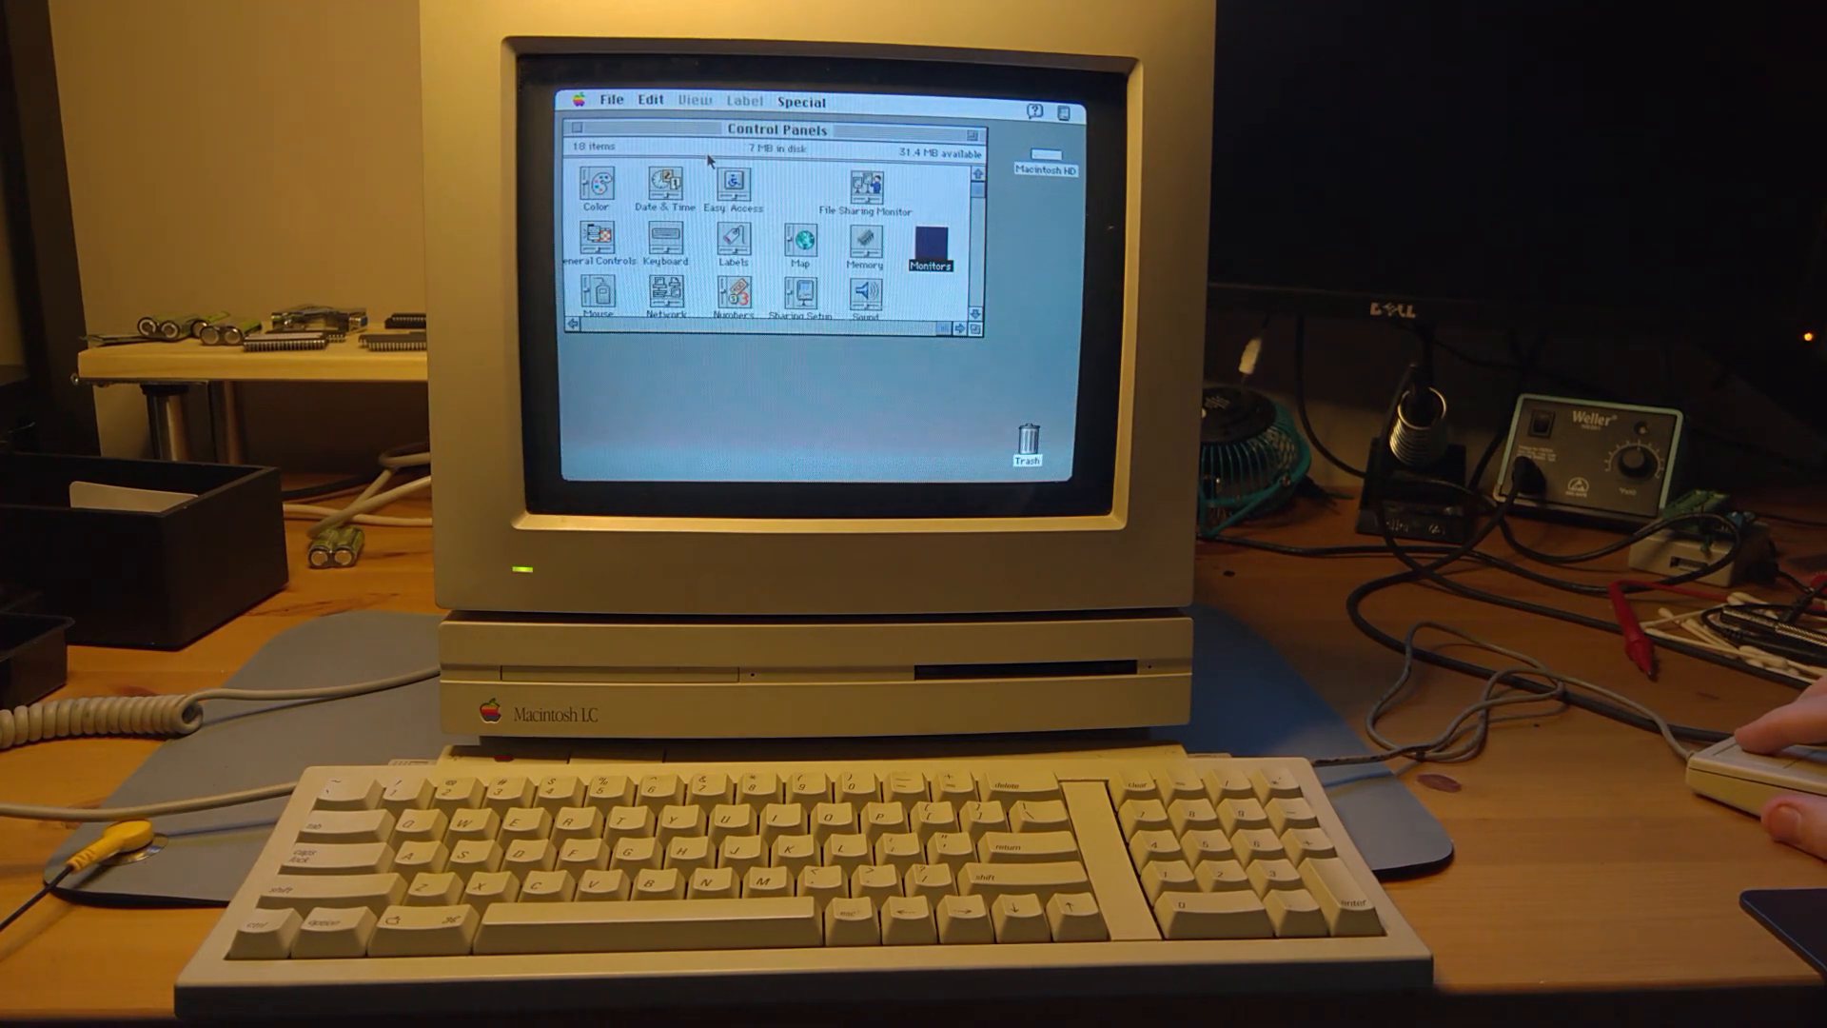